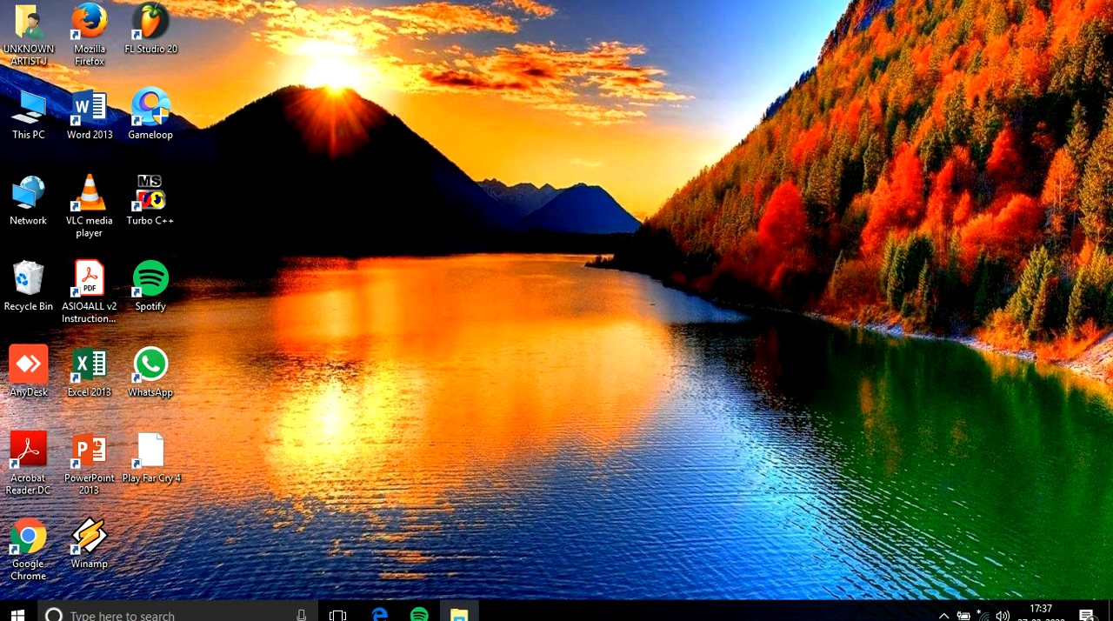
Step: Launch Notepad by searching 'notepad' from the taskbar search box
click(55, 606)
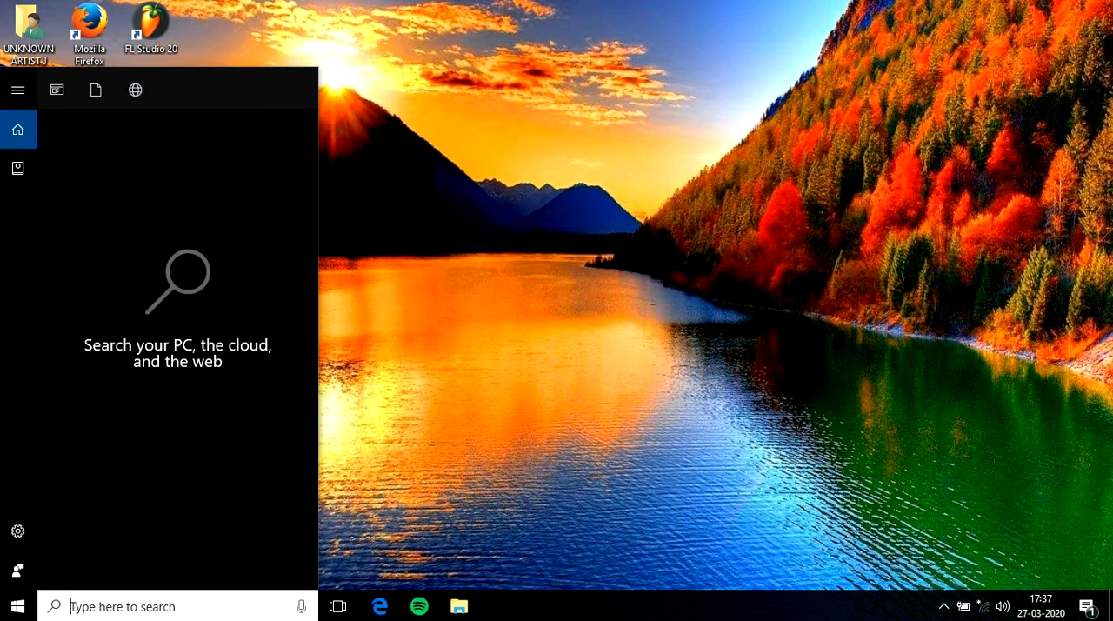
text(notepad)
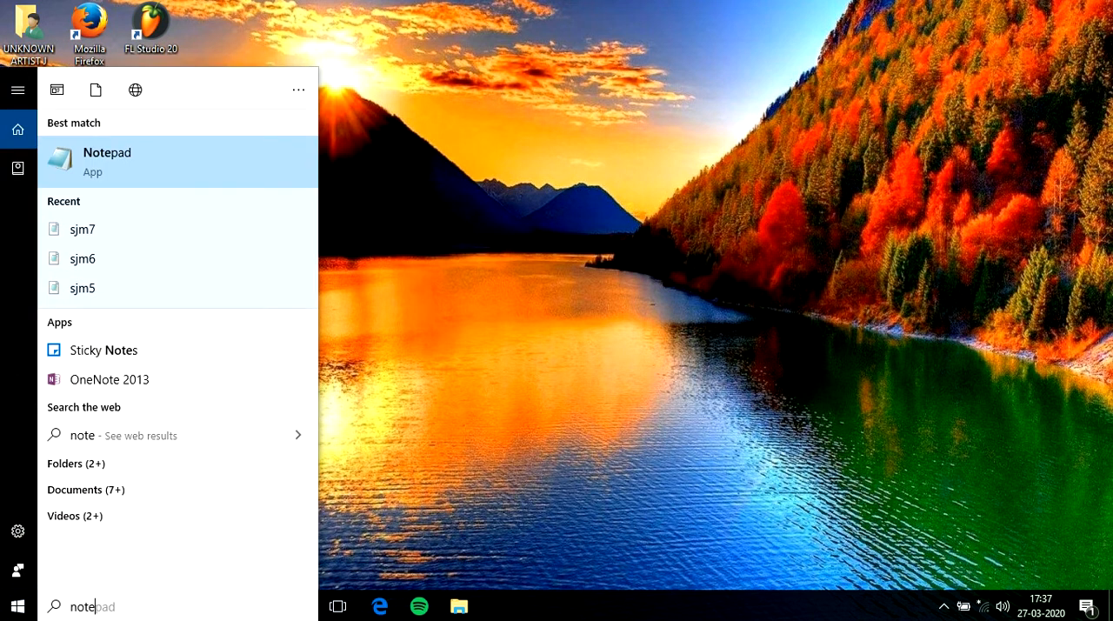
click(107, 161)
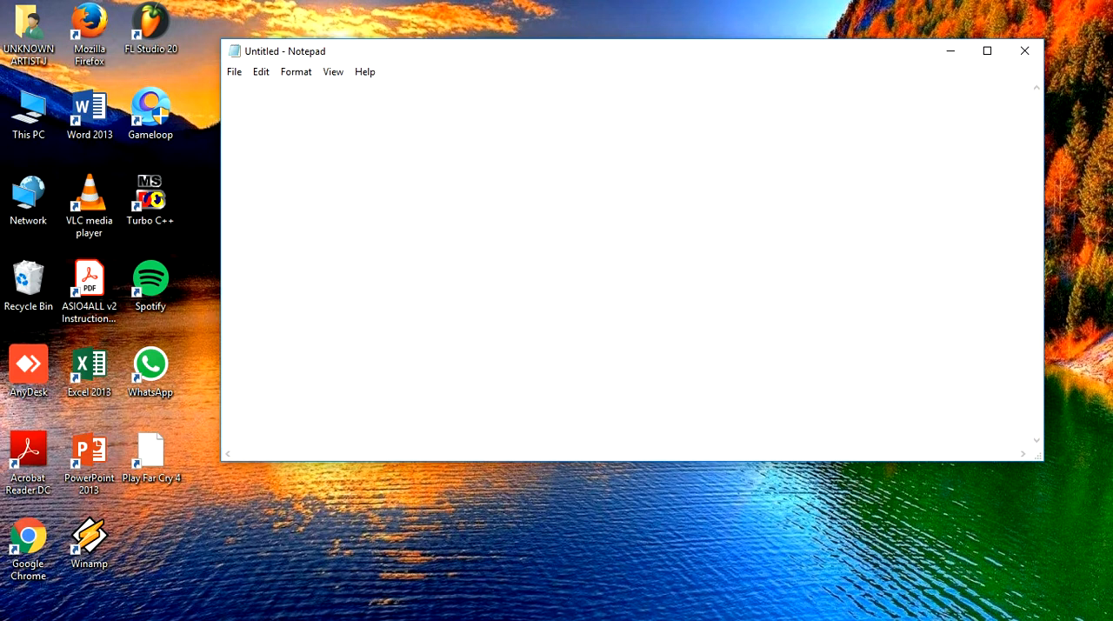
Step: Maximize Notepad and type the comment <!--write a program to use <mark>,<ins>,<del>-->
click(986, 50)
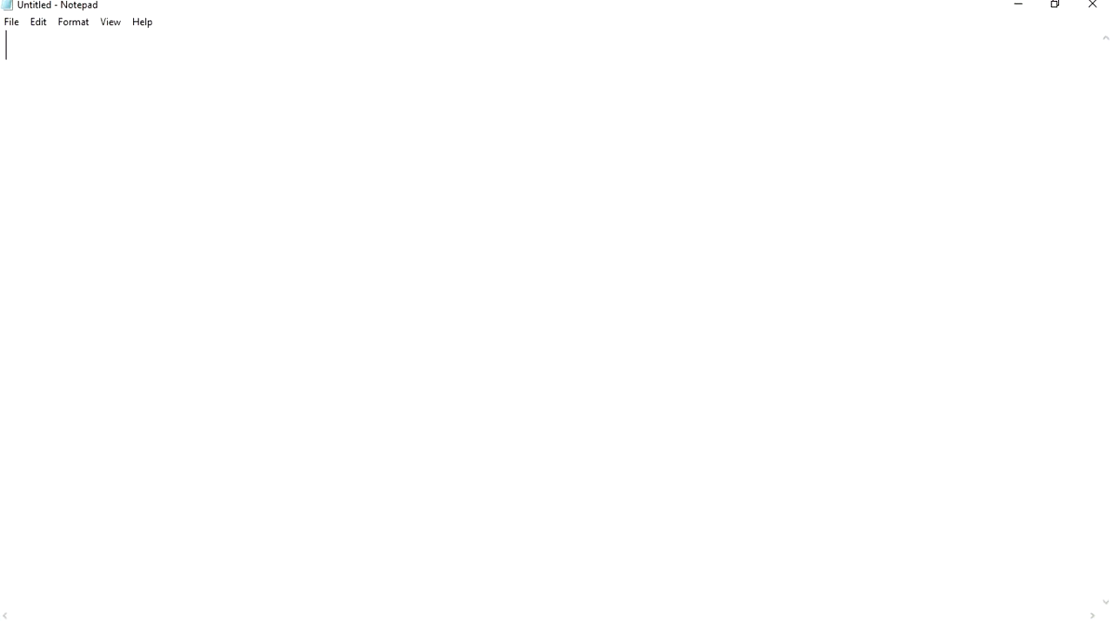
text(<!-)
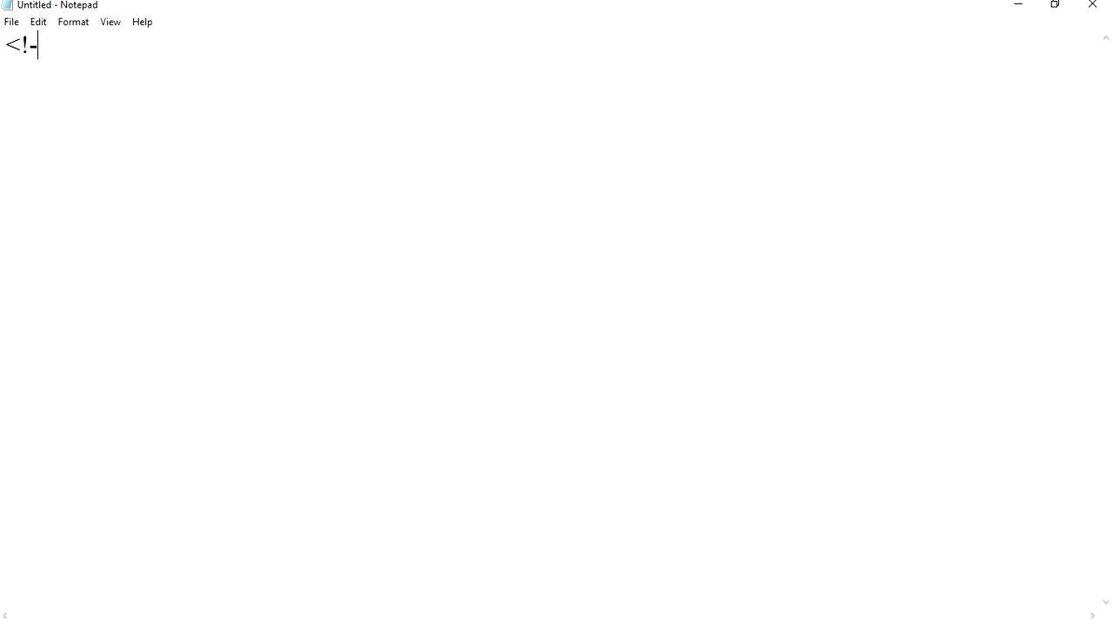
text(-write a)
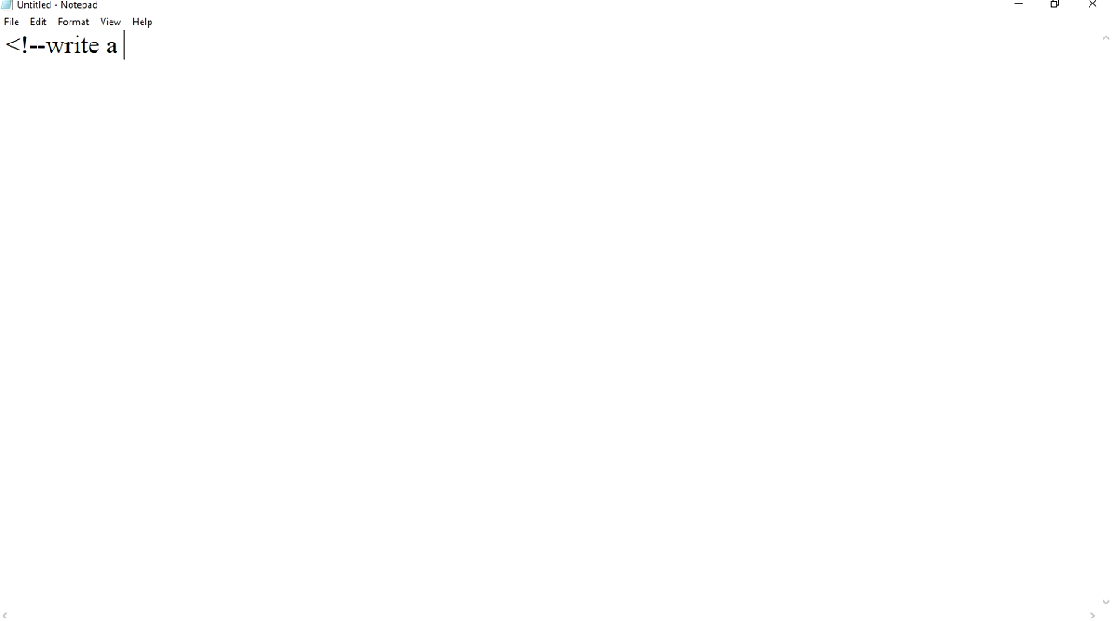
text(program t)
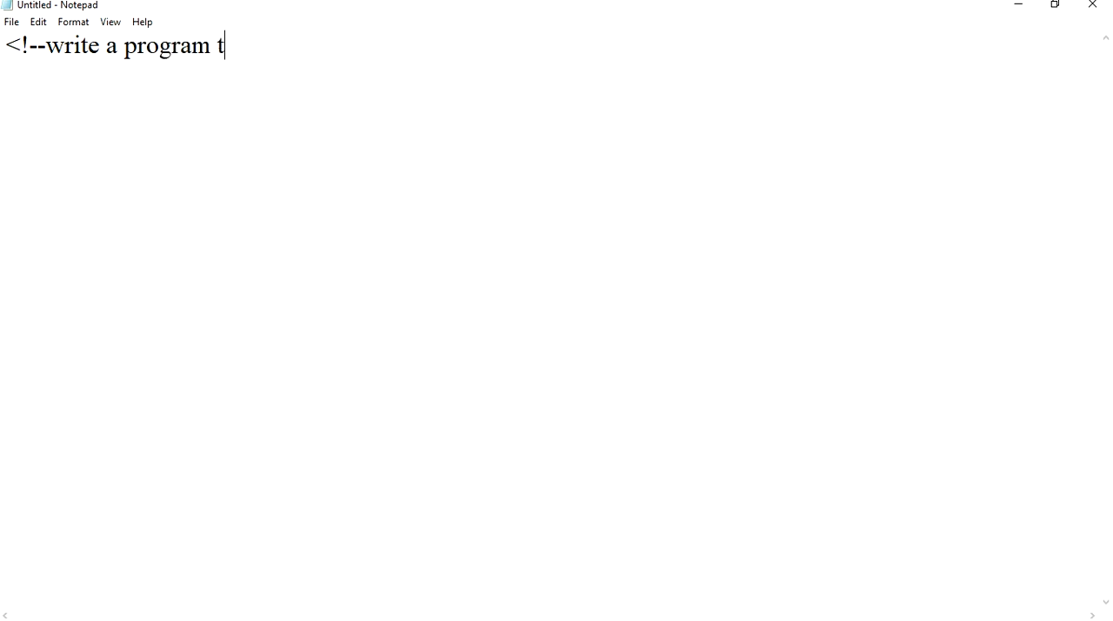
text(o use)
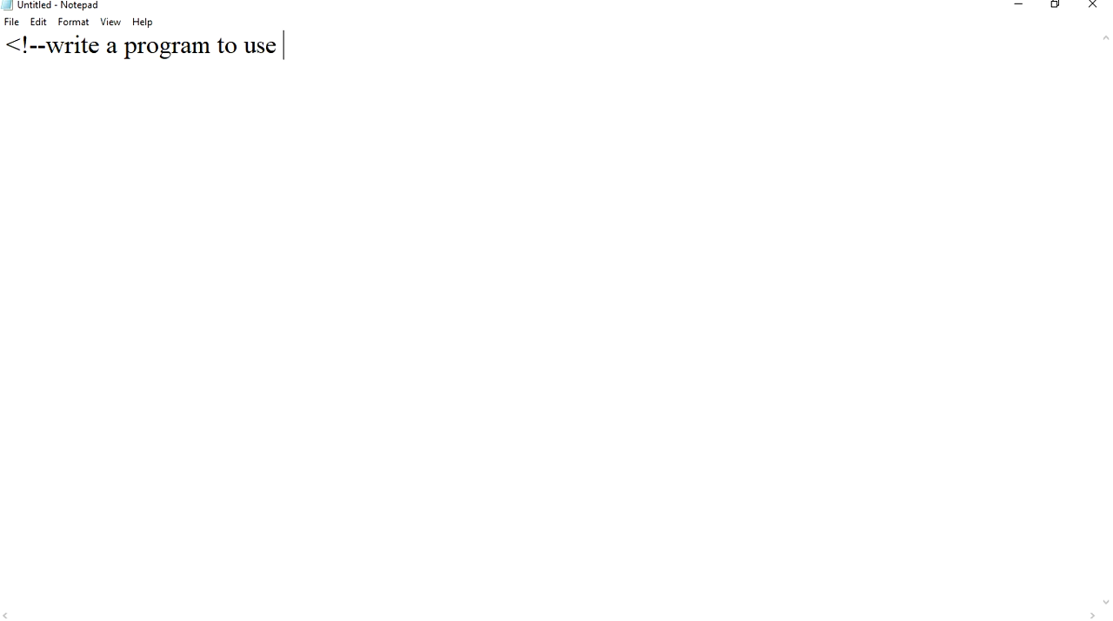
text(<)
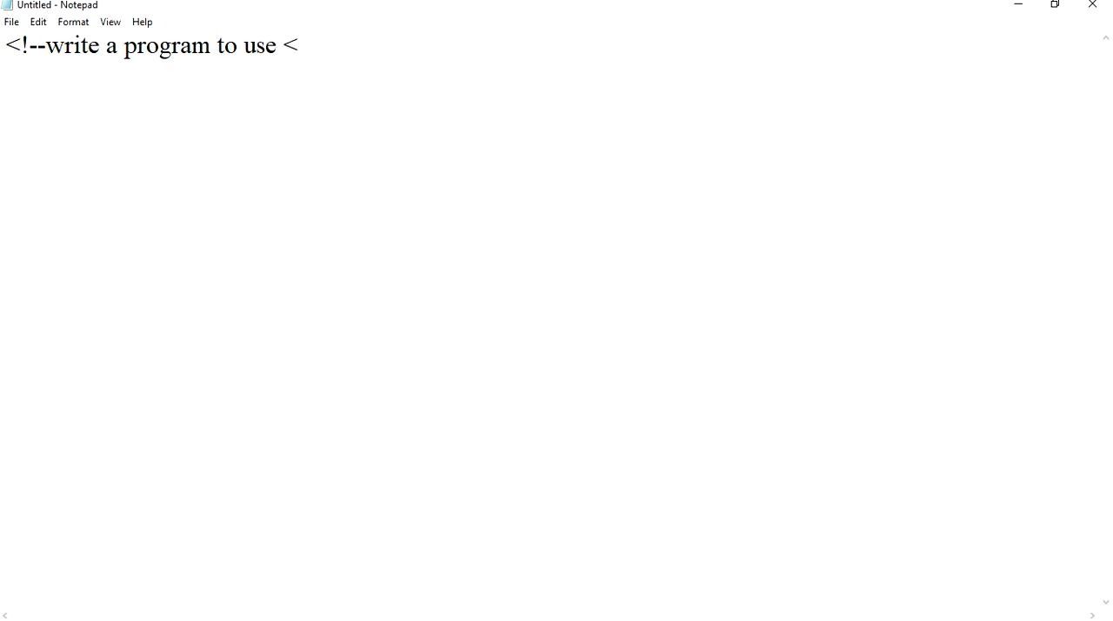
text(mark>,<ins>)
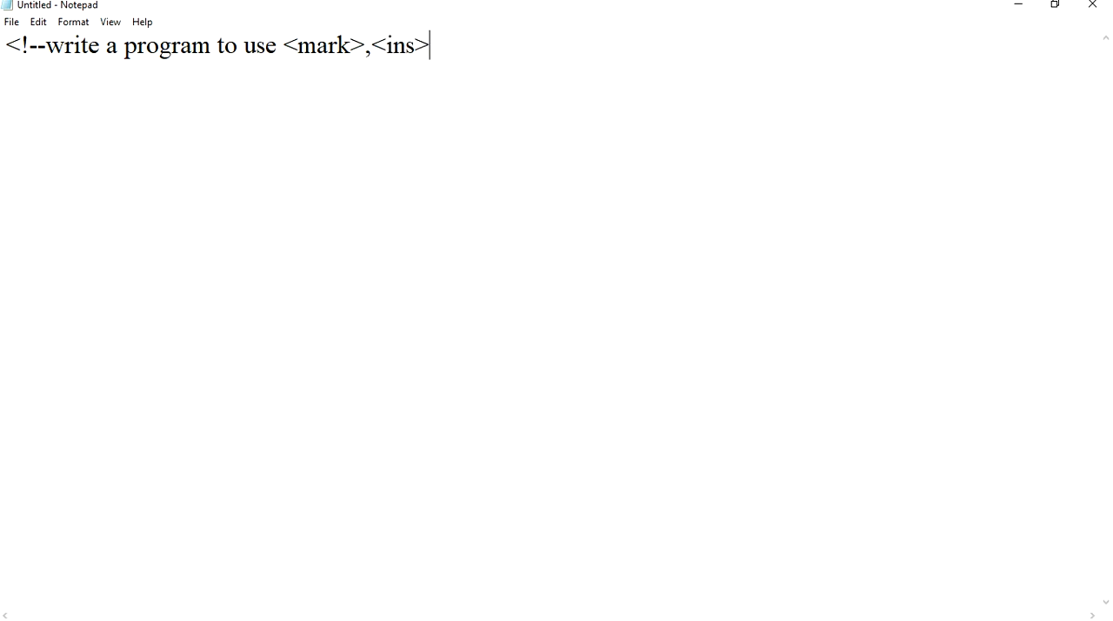
text(,<)
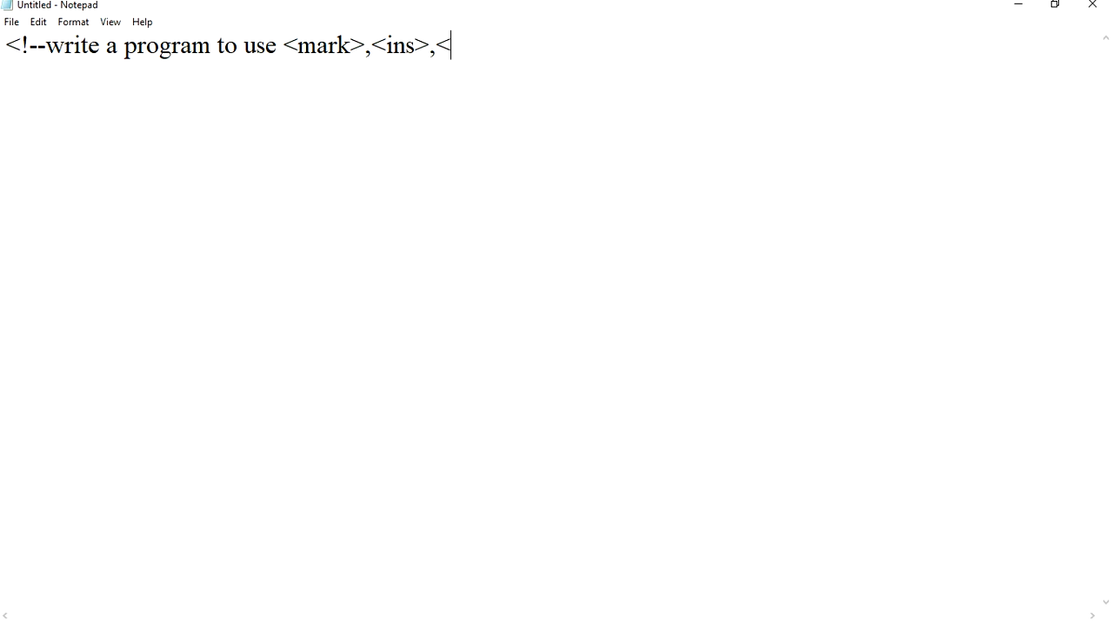
text(del>)
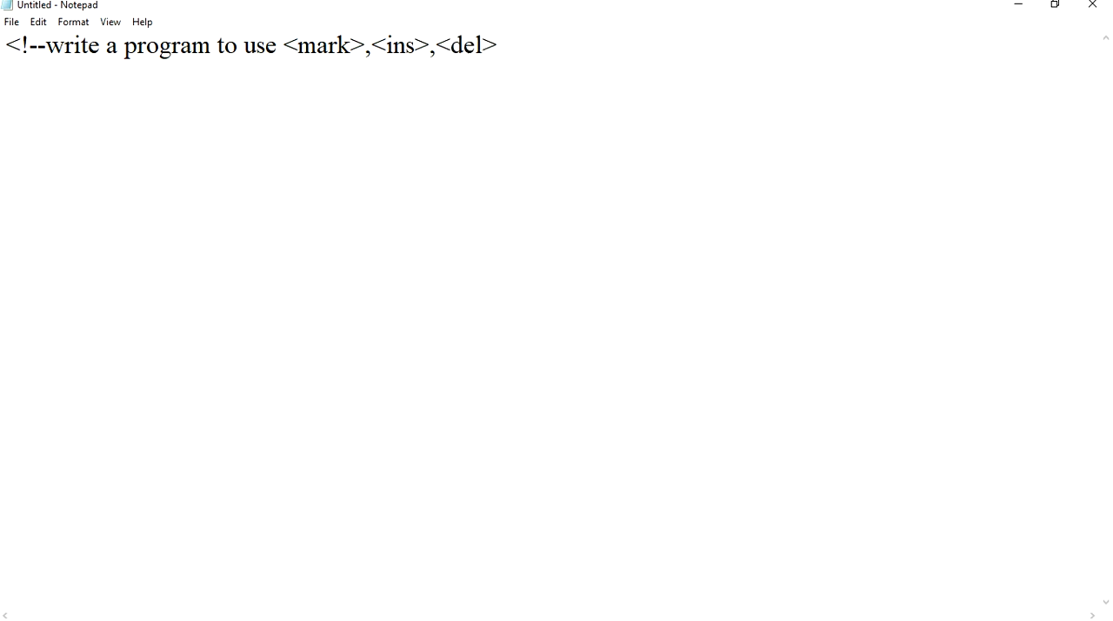
text(-->)
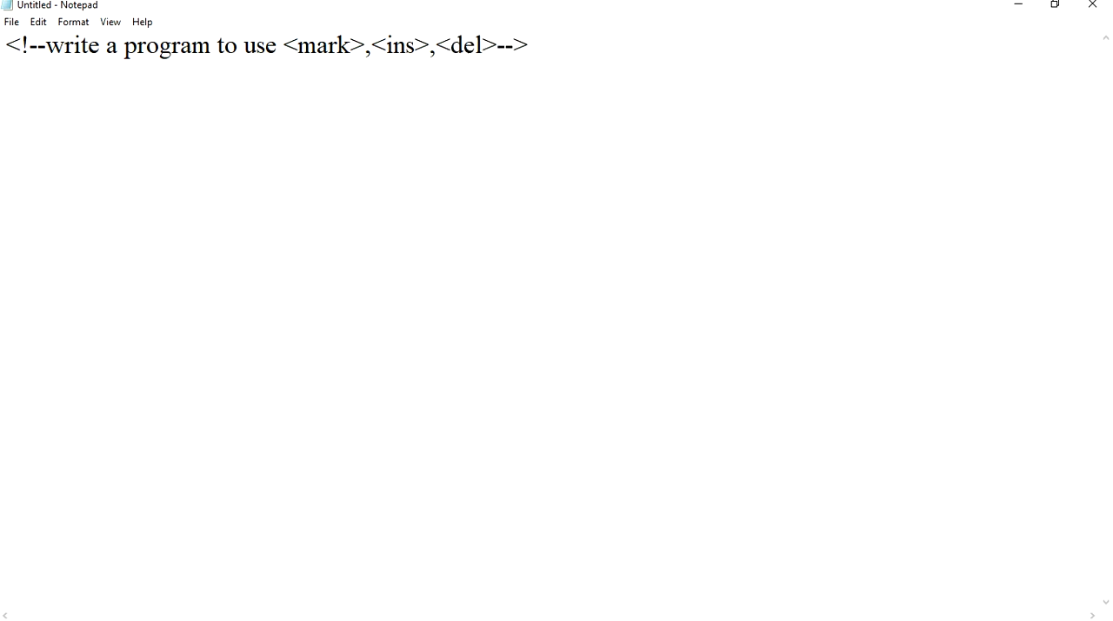
text(<)
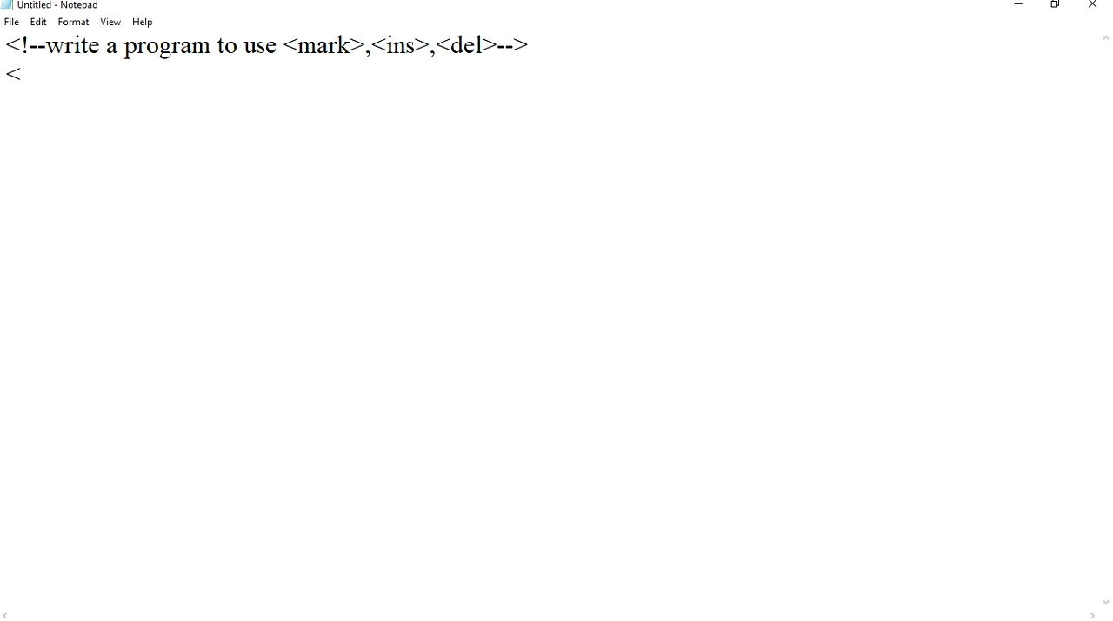
Step: Add the opening html and head tags
text(html>)
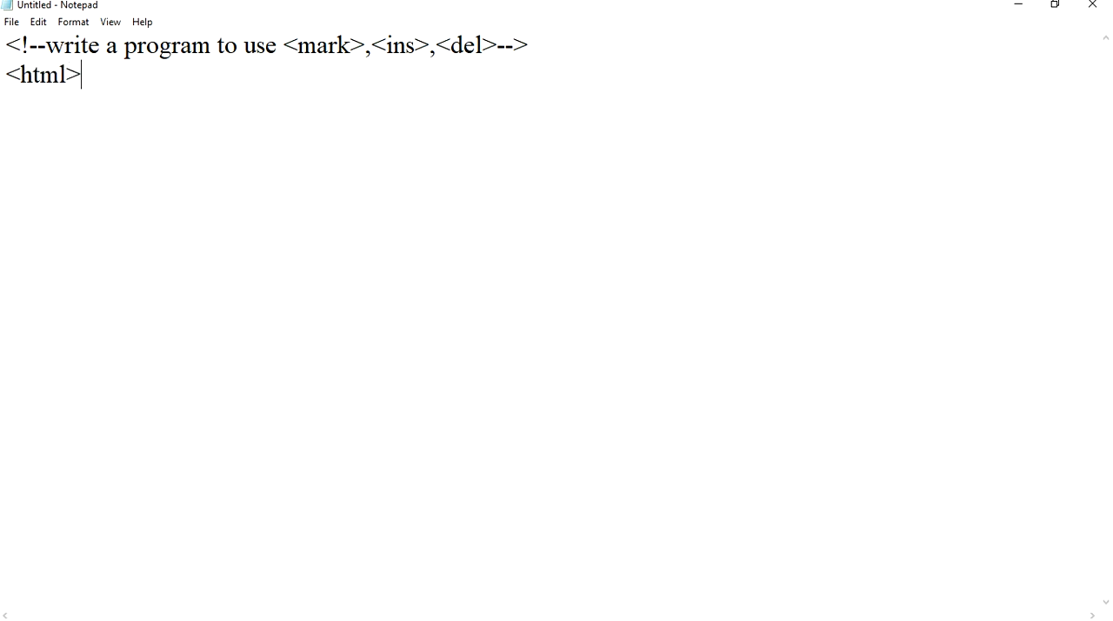
text(<head>)
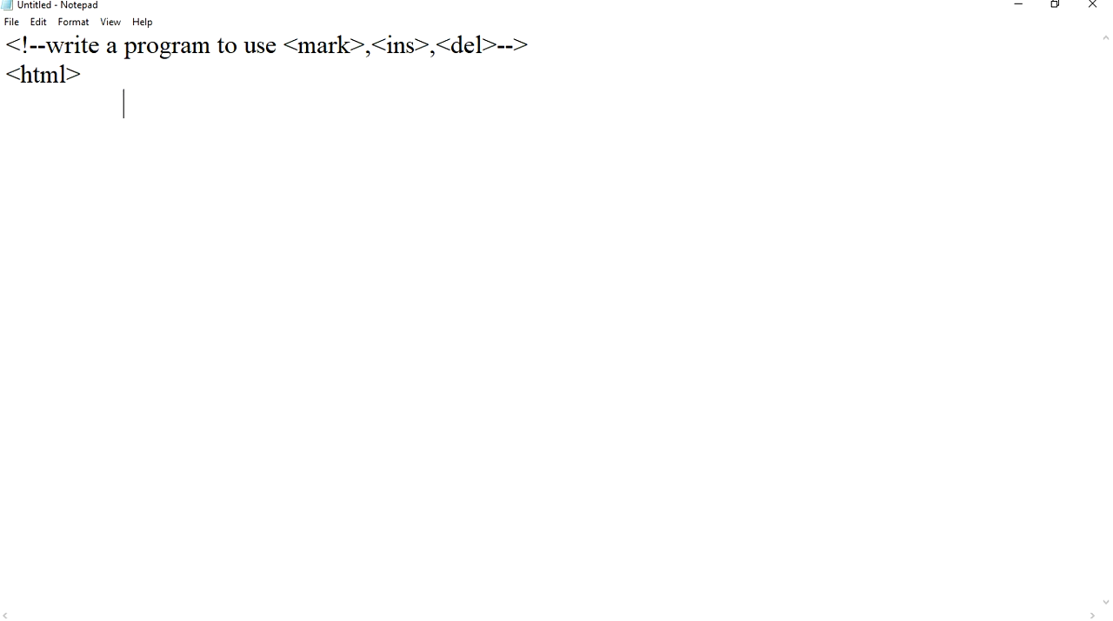
text(<hea)
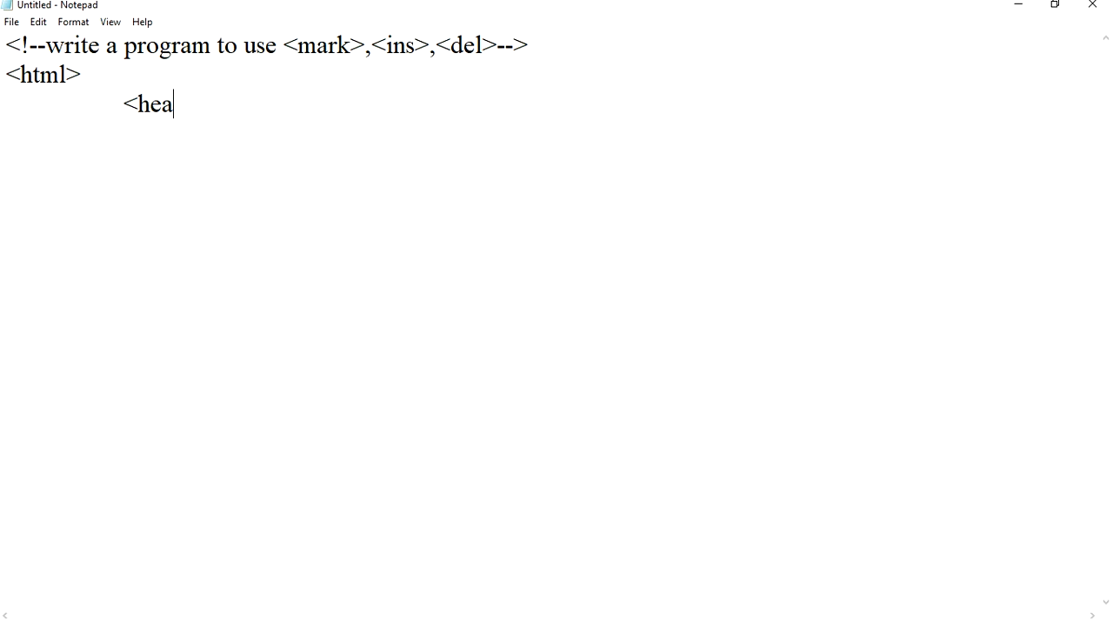
text(d>)
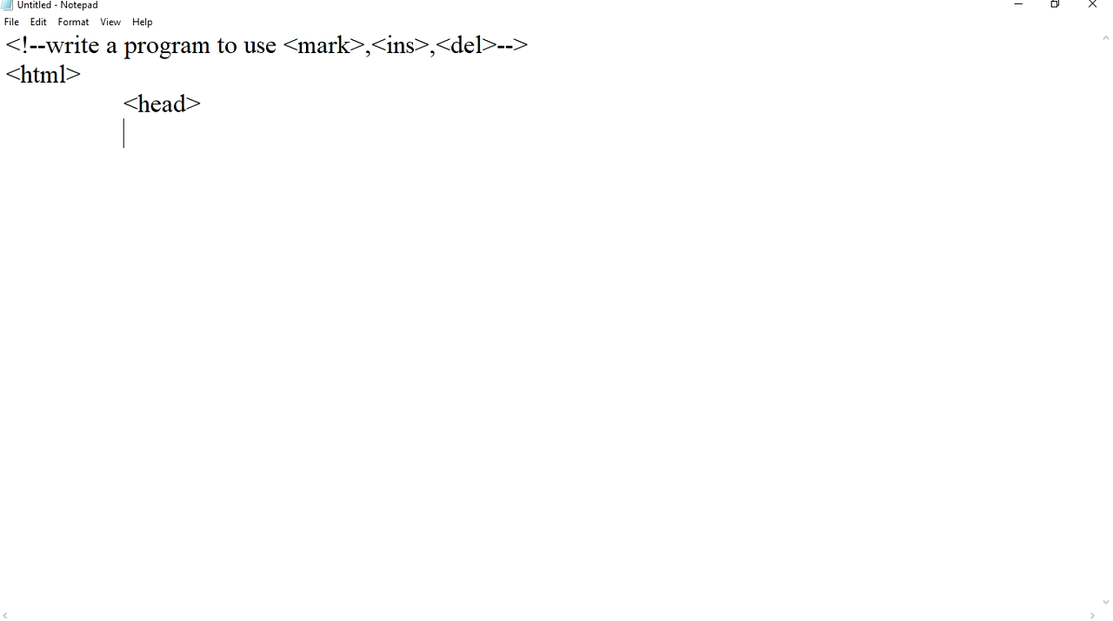
Step: Add the title 'fourth program', close the head, and begin the body tag
text(<t)
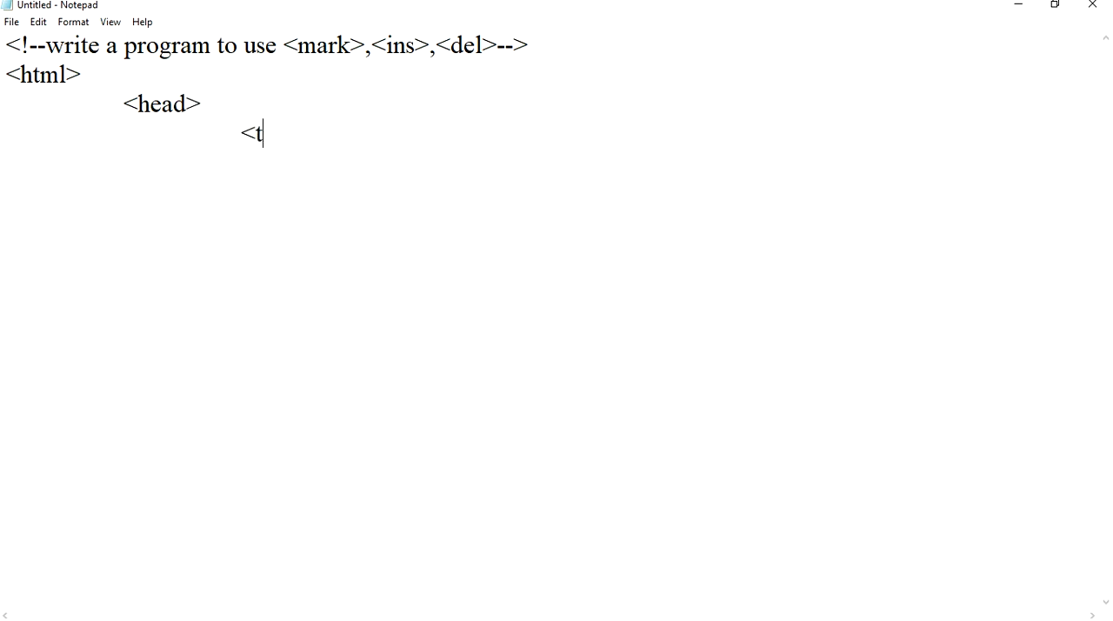
text(itle>)
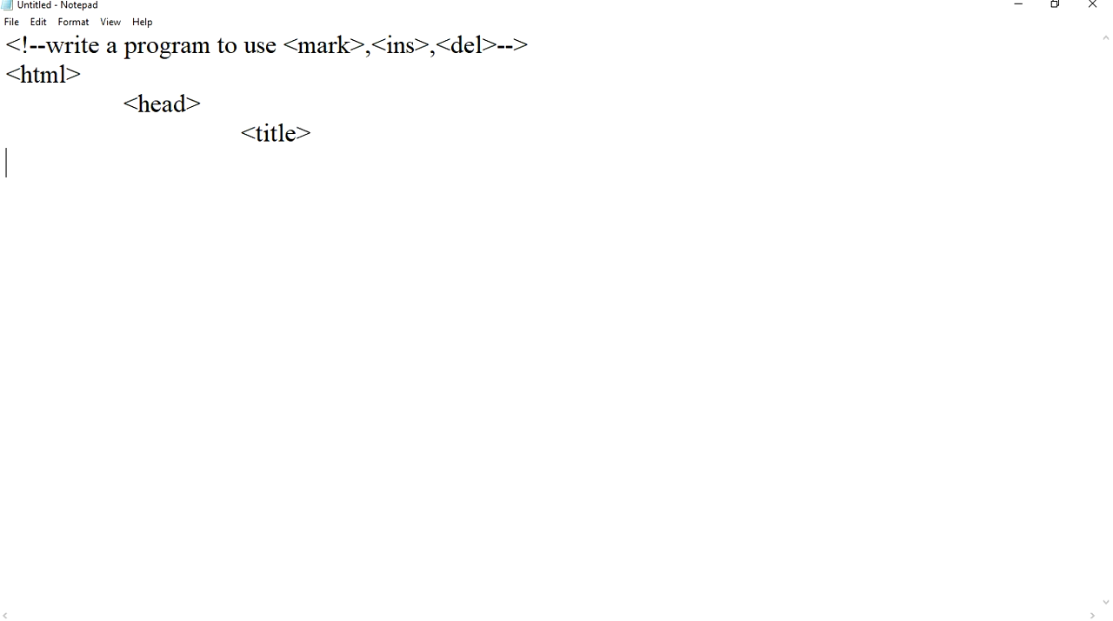
text(f)
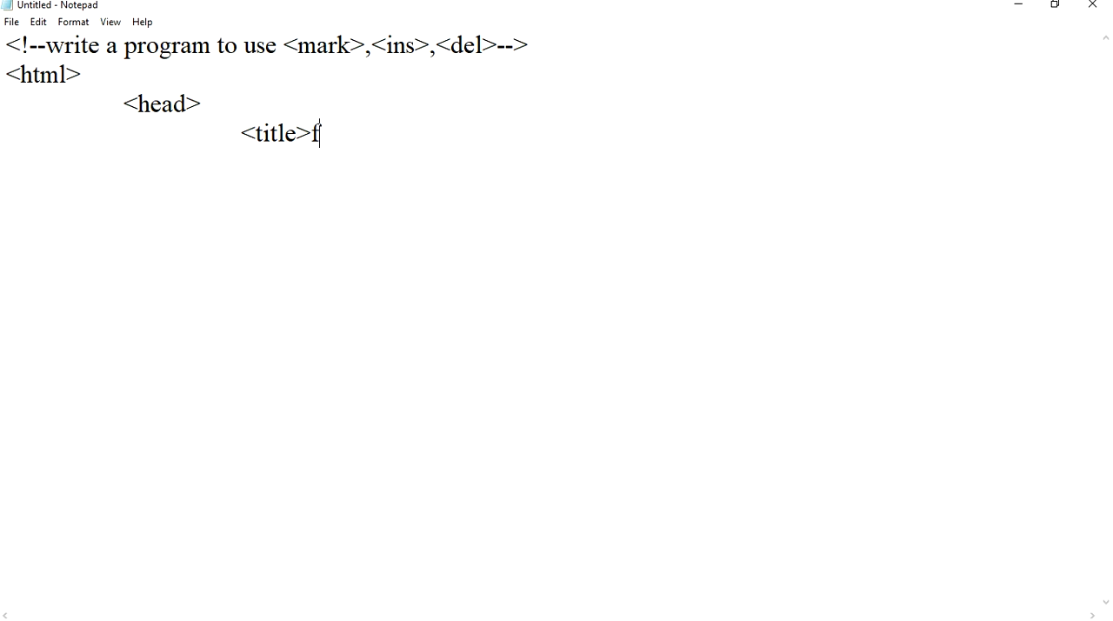
text(ourth)
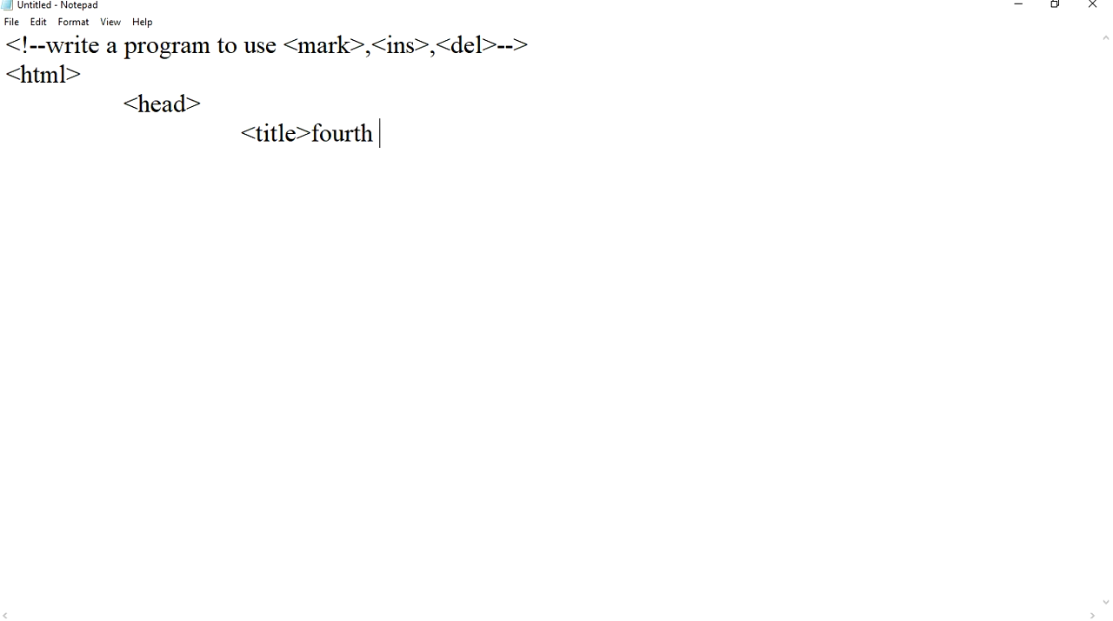
text(program</)
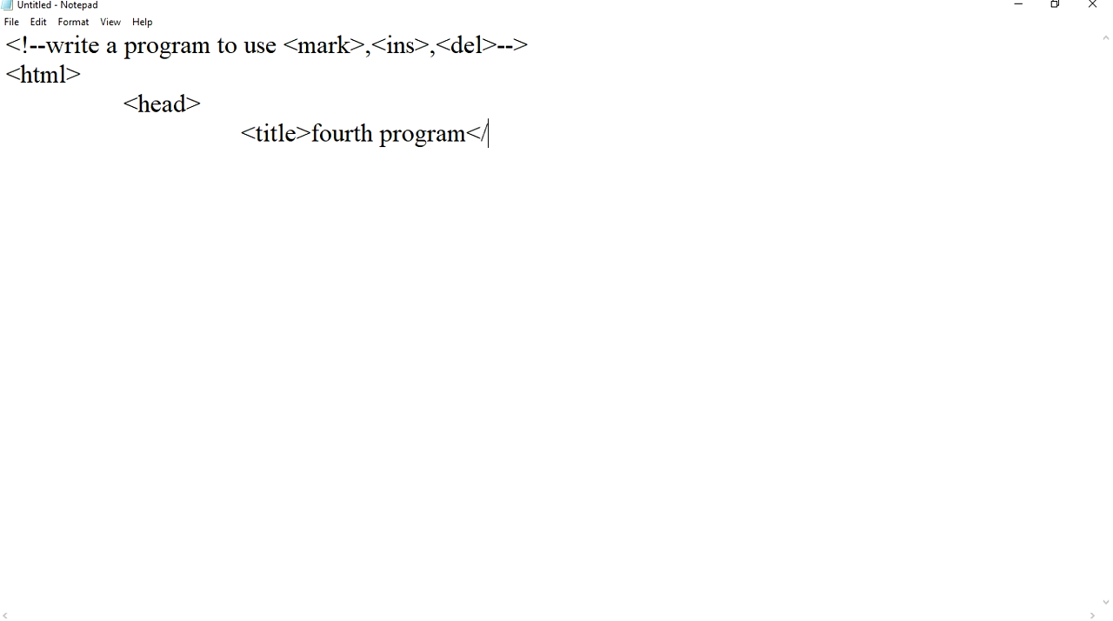
text(title)
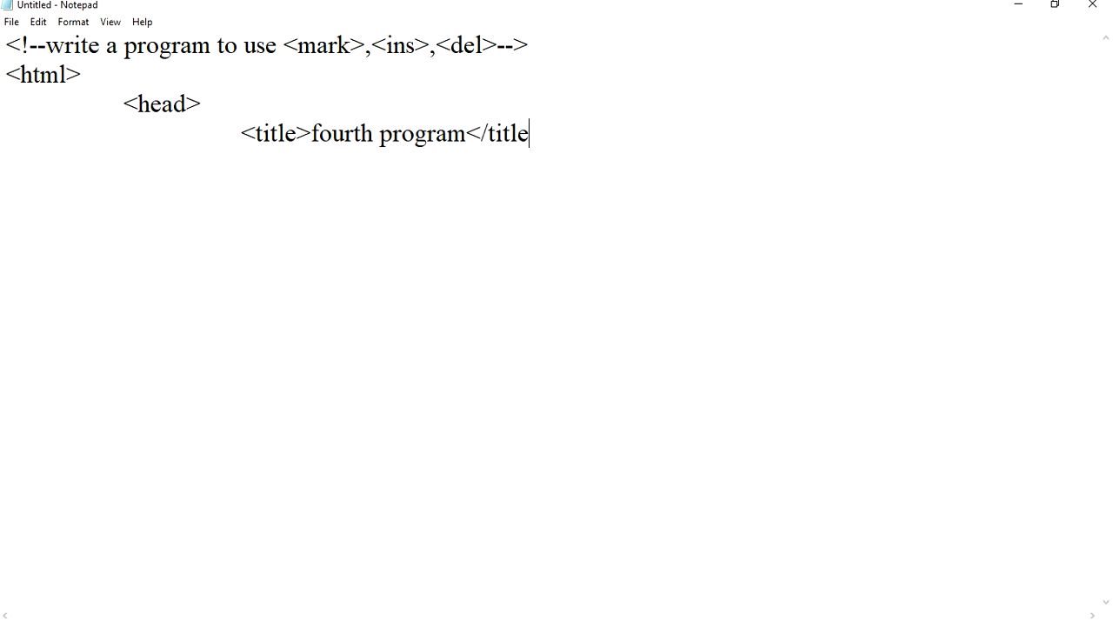
text(>)
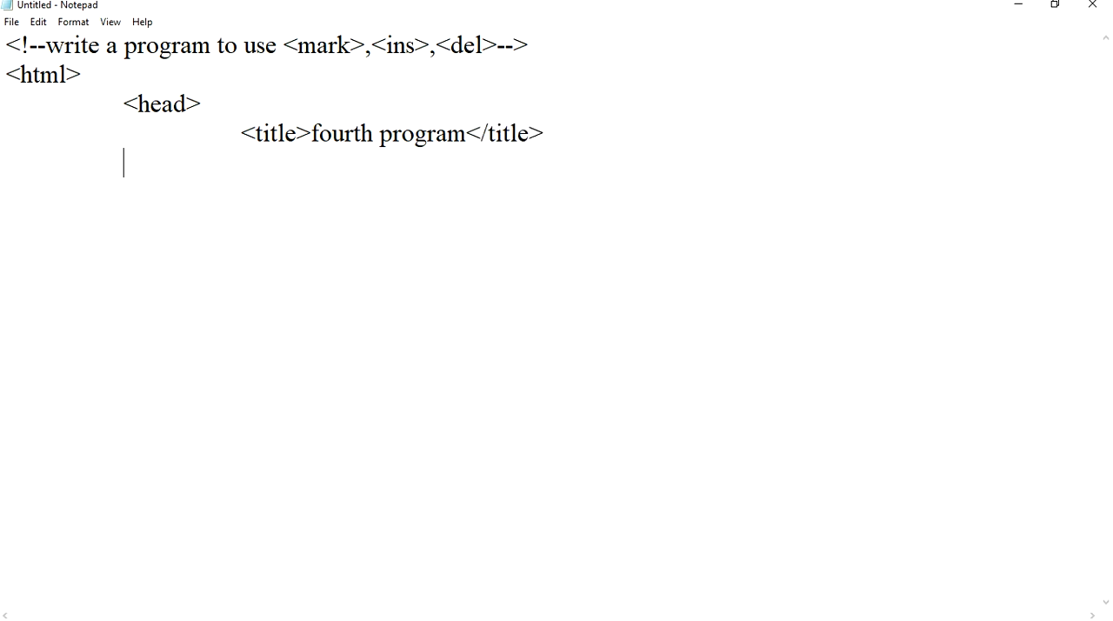
text(</he)
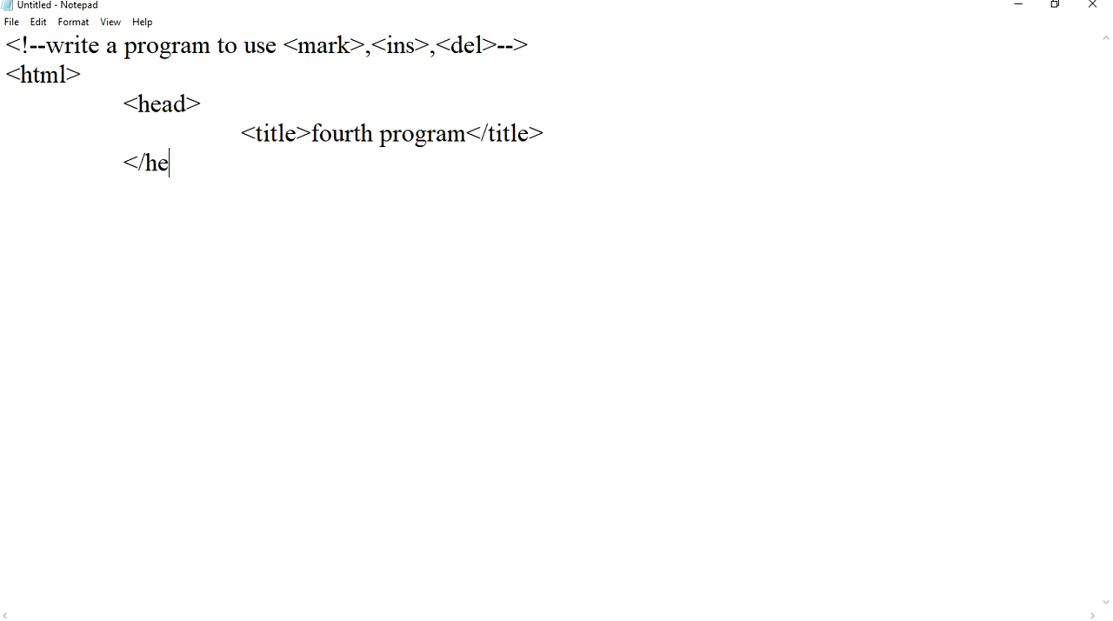
text(ad>)
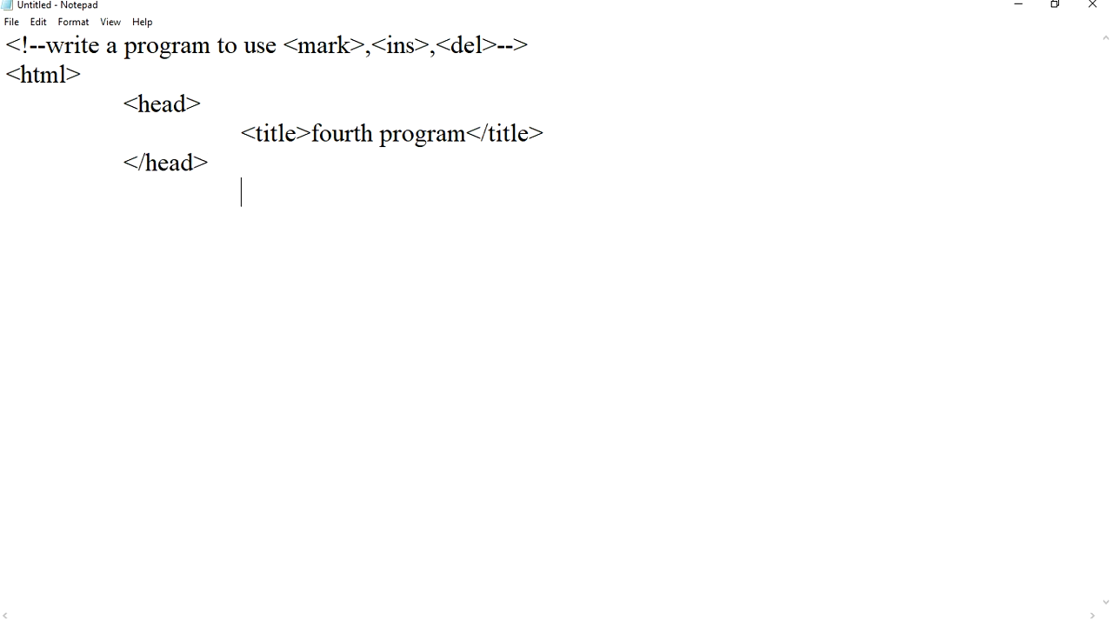
text(<body>)
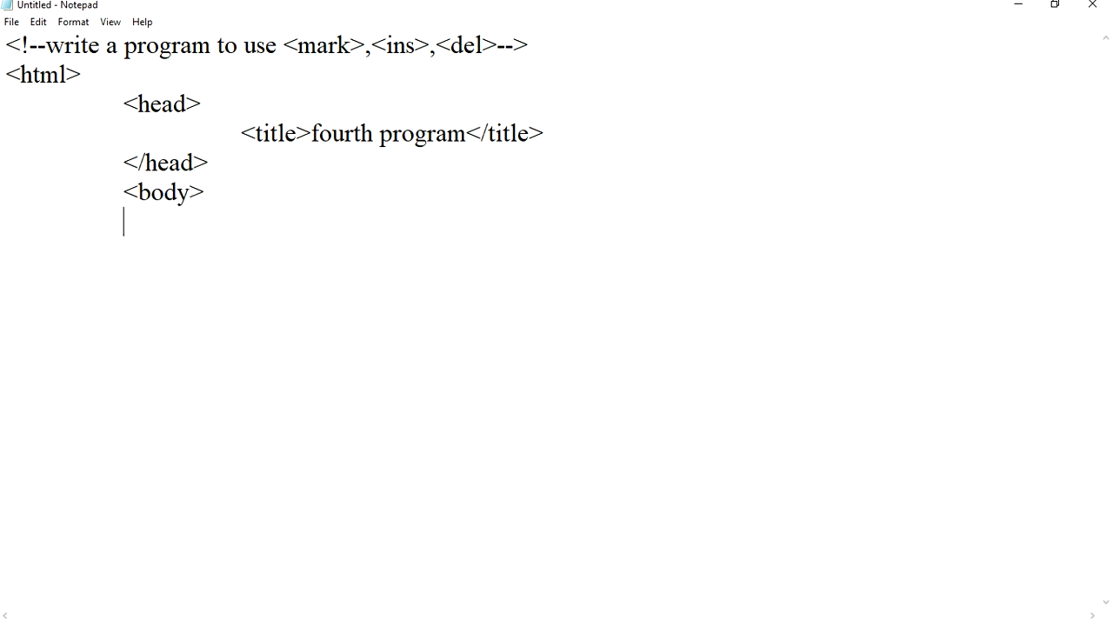
Step: Add the heading <h1>HTML<small>small</small>formatting</h1>
text(<h1)
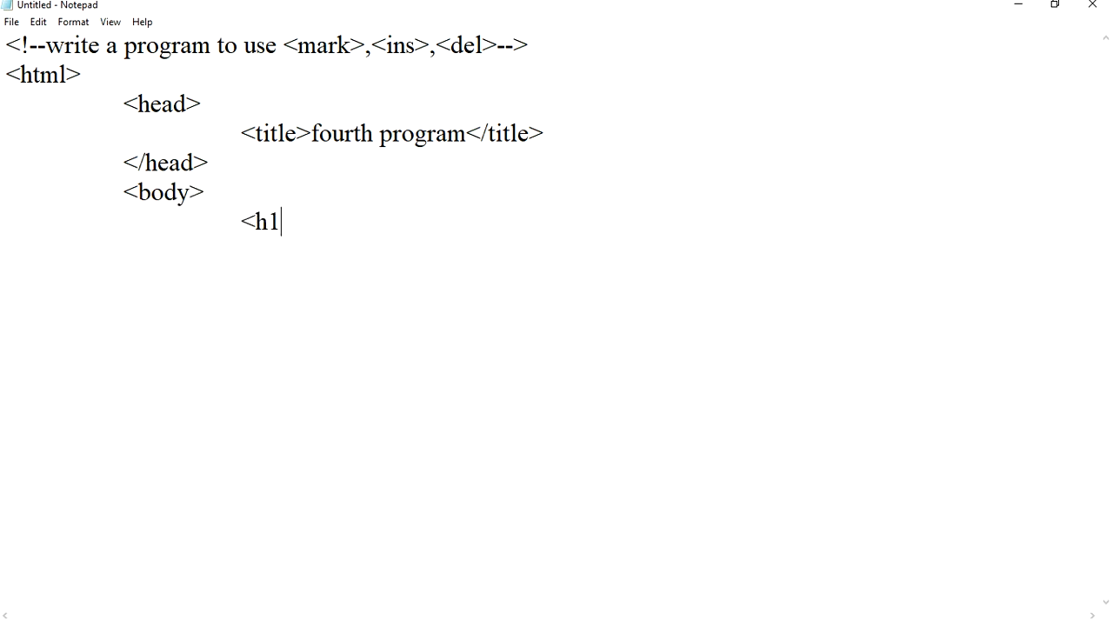
text(>H)
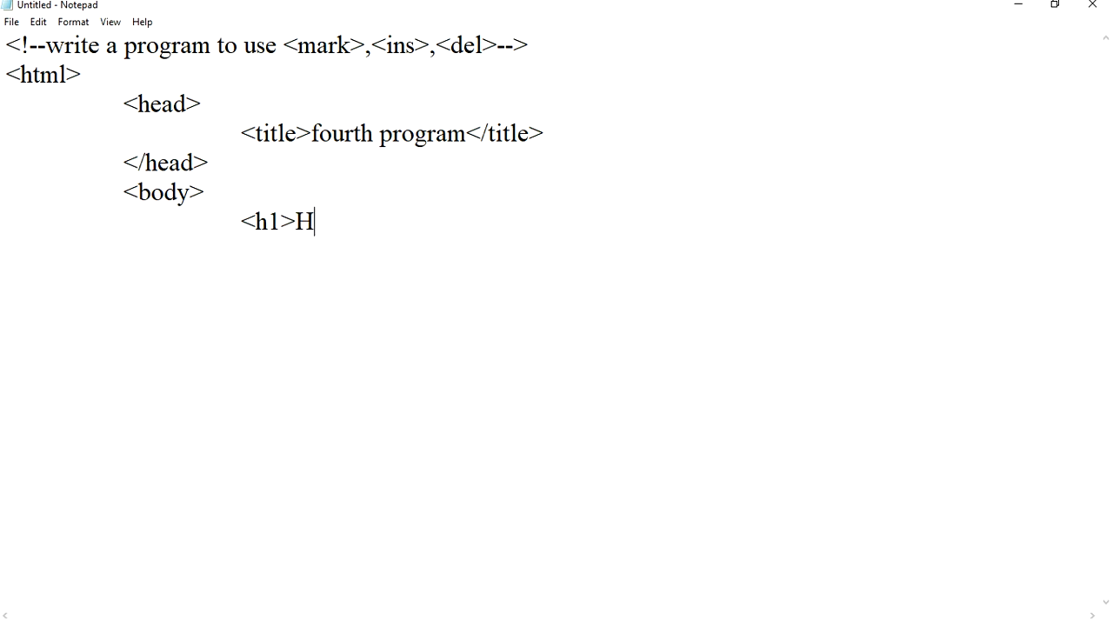
text(TML)
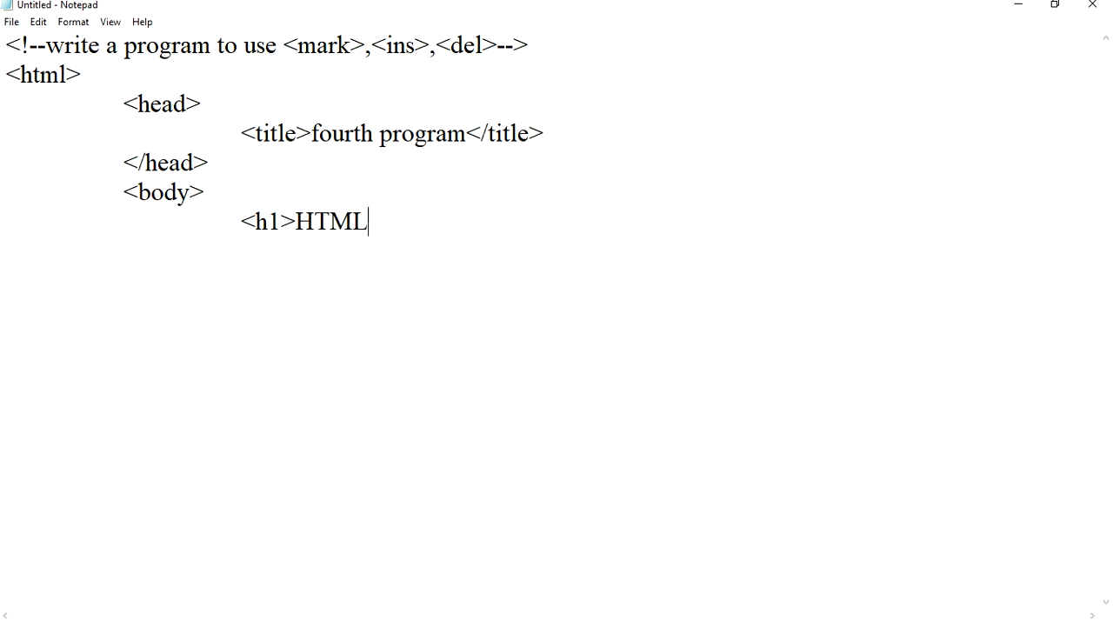
text(<small)
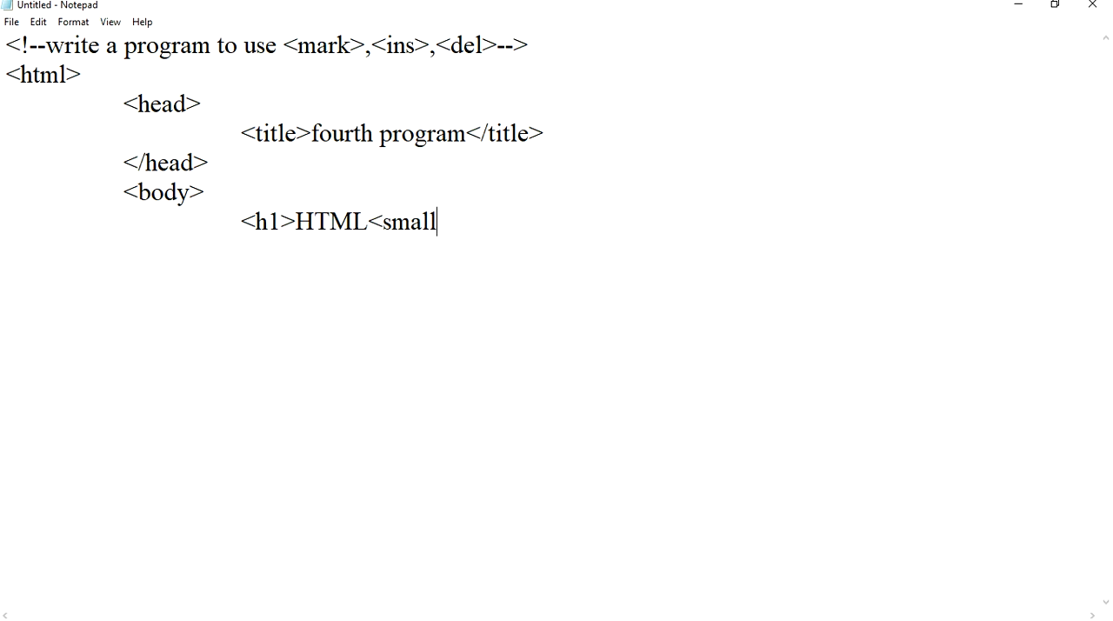
text(>sma)
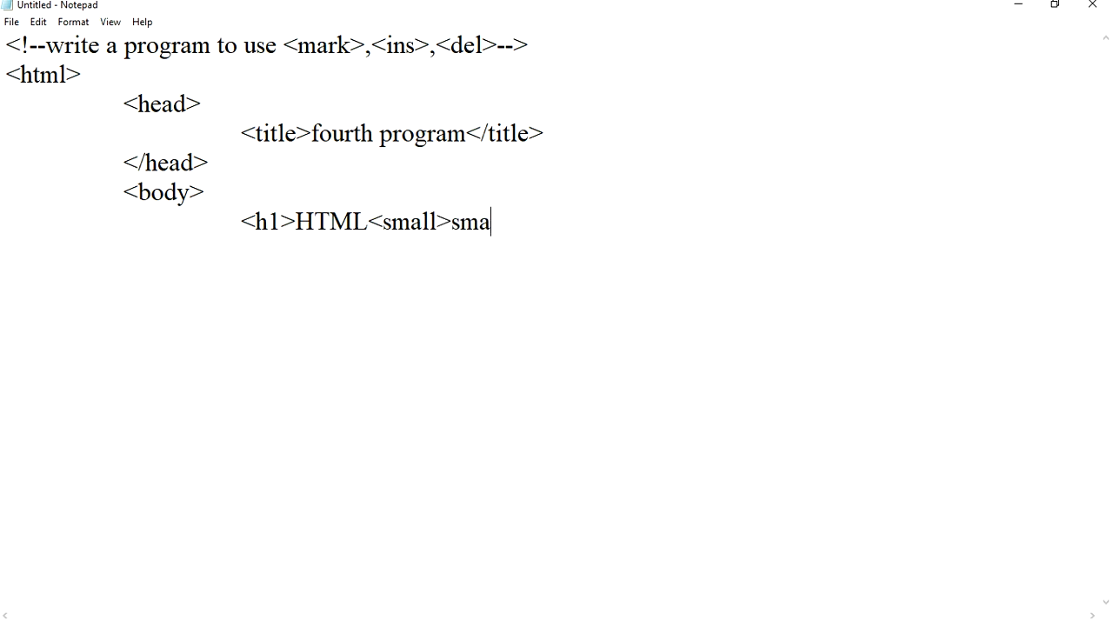
text(ll</)
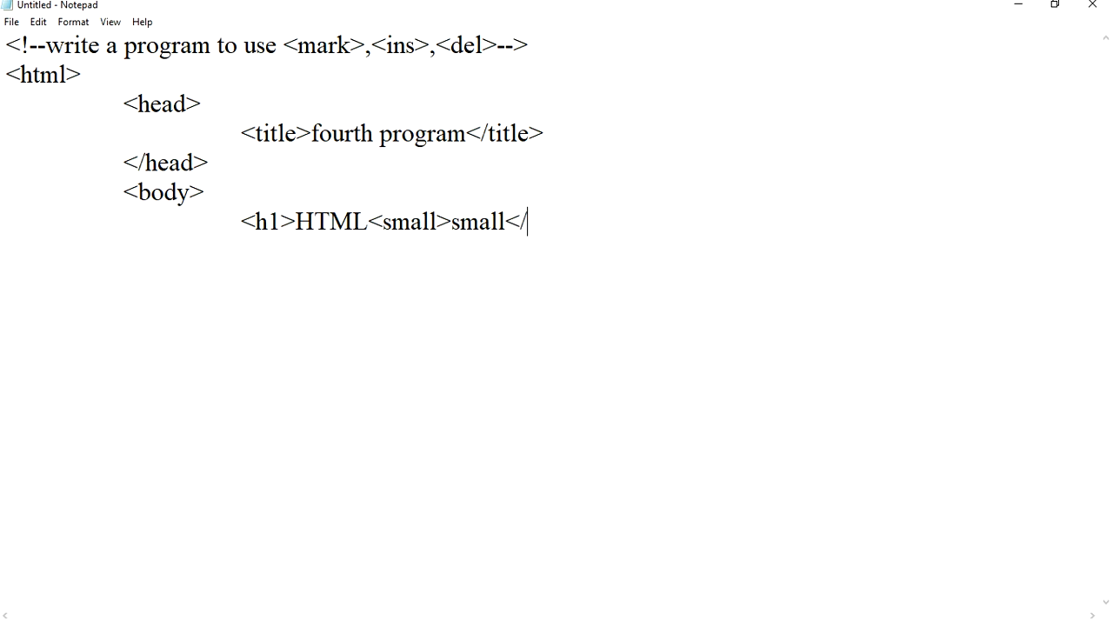
text(small)
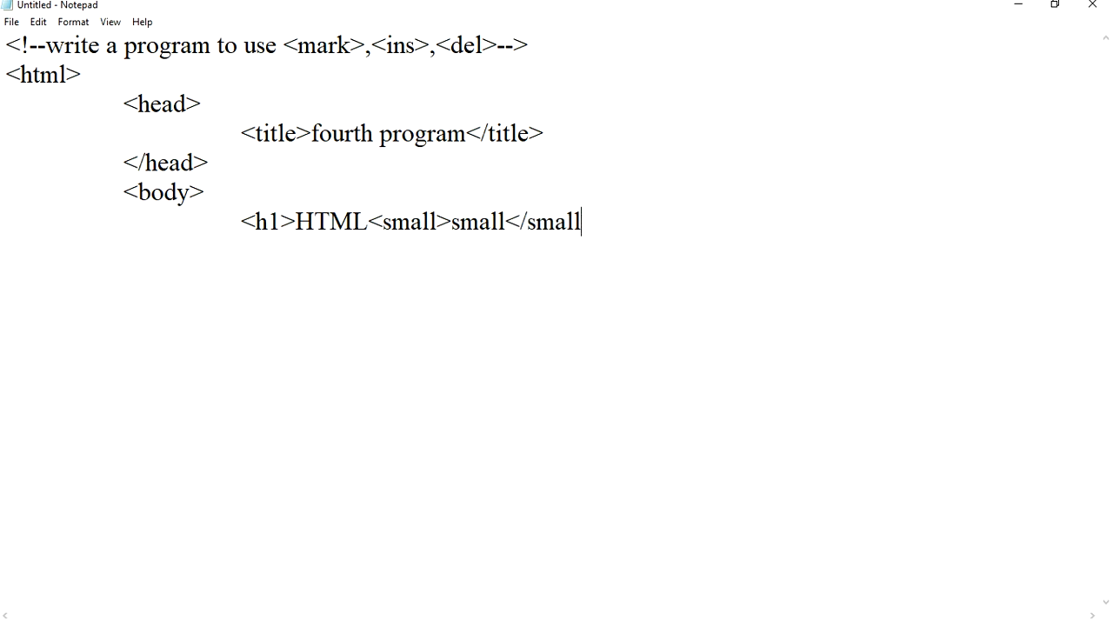
text(>for)
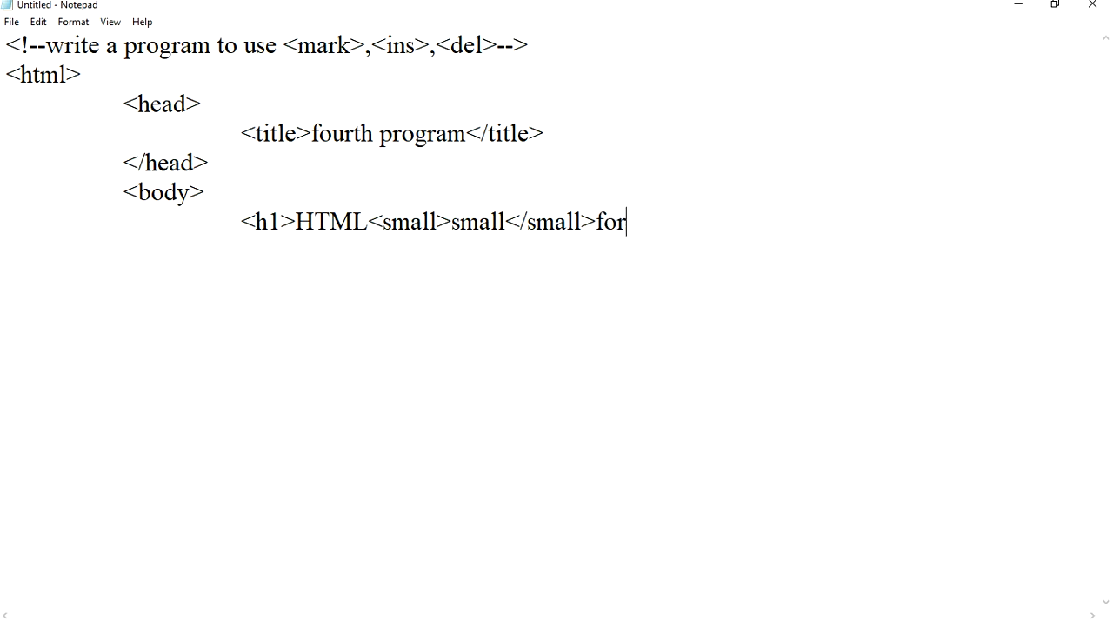
text(matting)
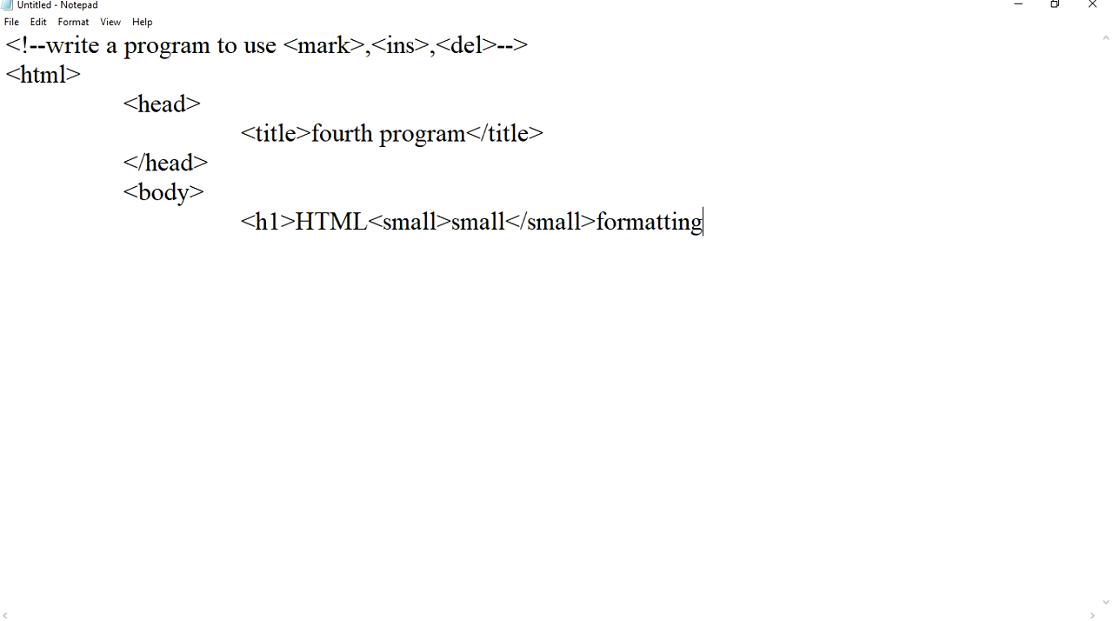
text(</h1>)
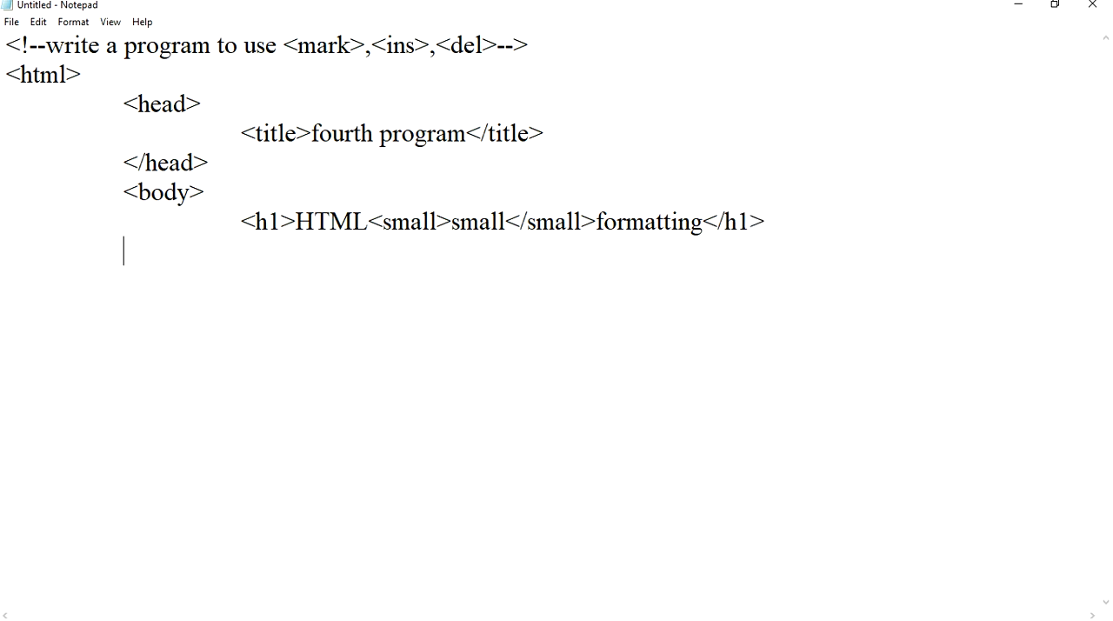
Step: Add the heading <h1>HTML<mark>marked</mark>formatting</h1> on its own line
text(<h1)
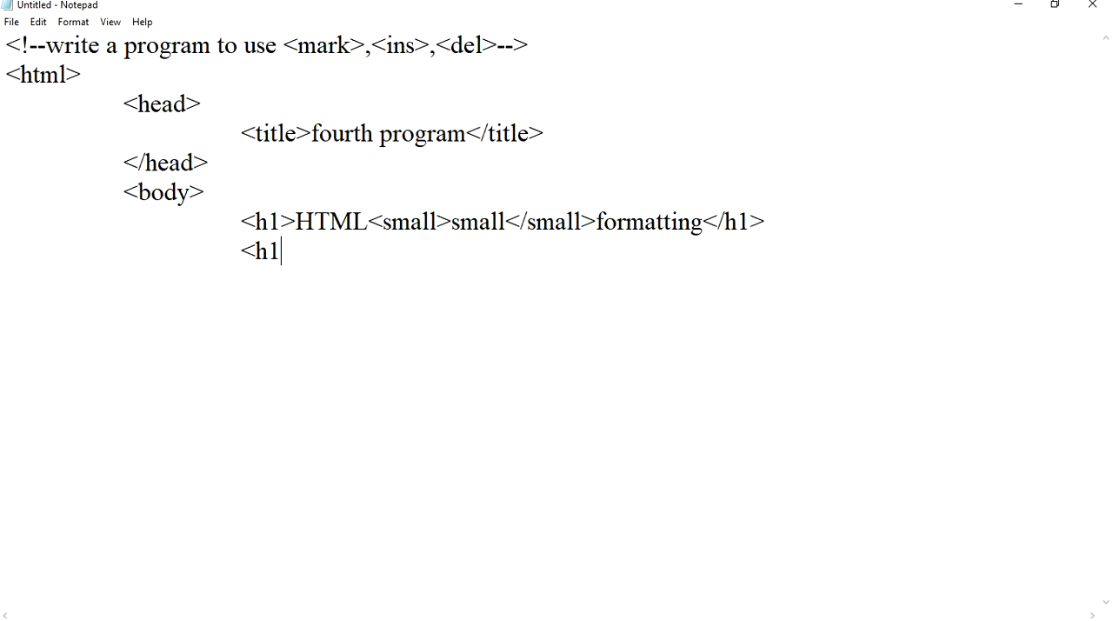
text(>H)
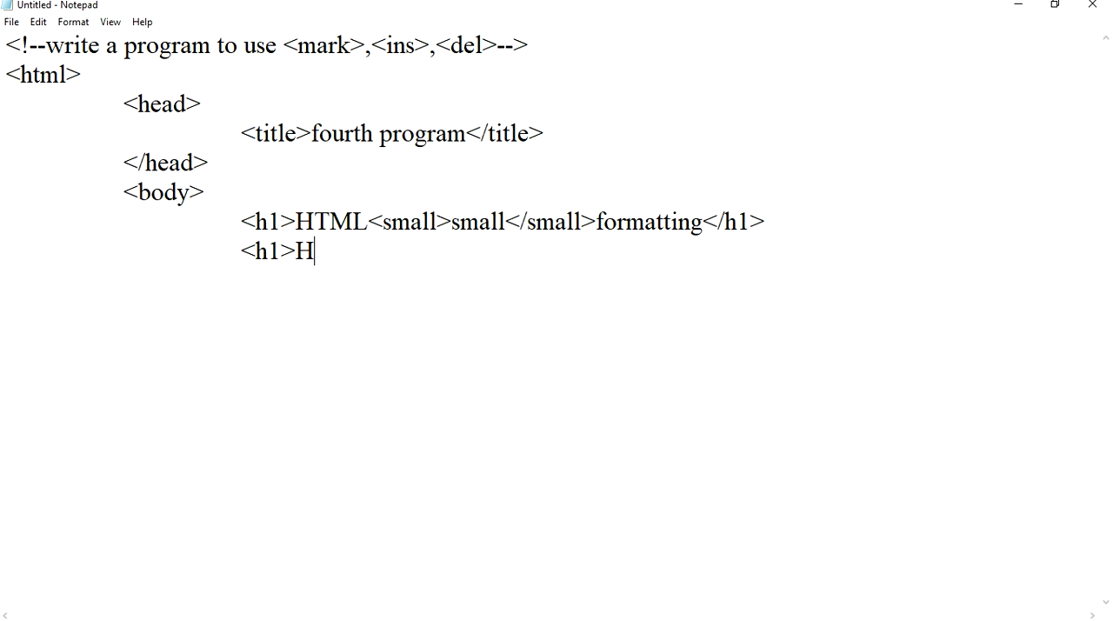
text(TML)
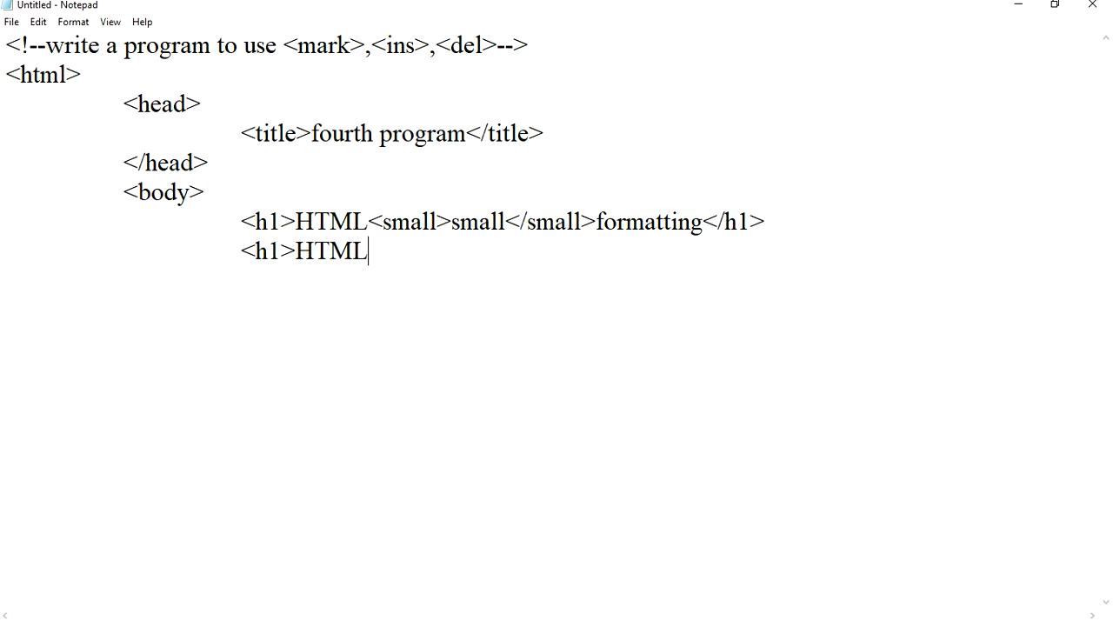
text(<mar)
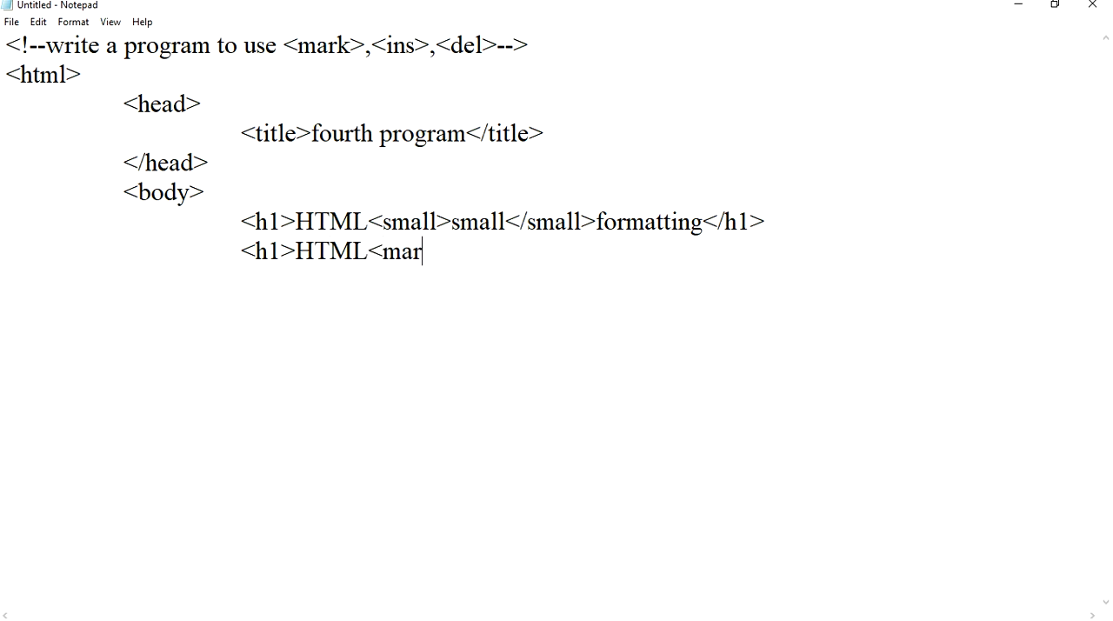
text(k>)
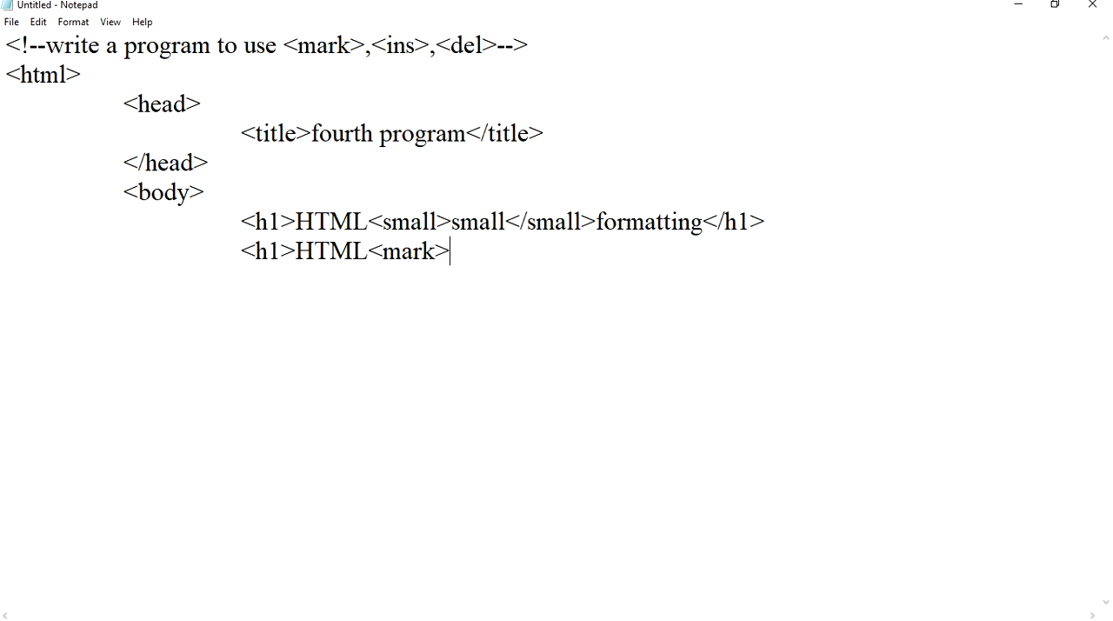
text(mark)
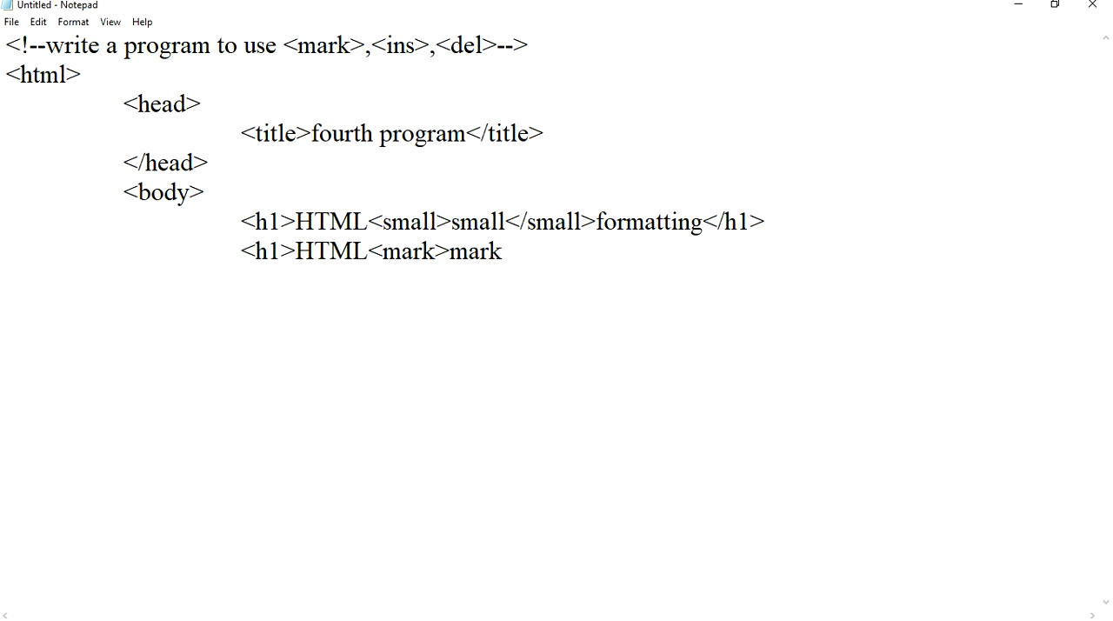
text(ed<)
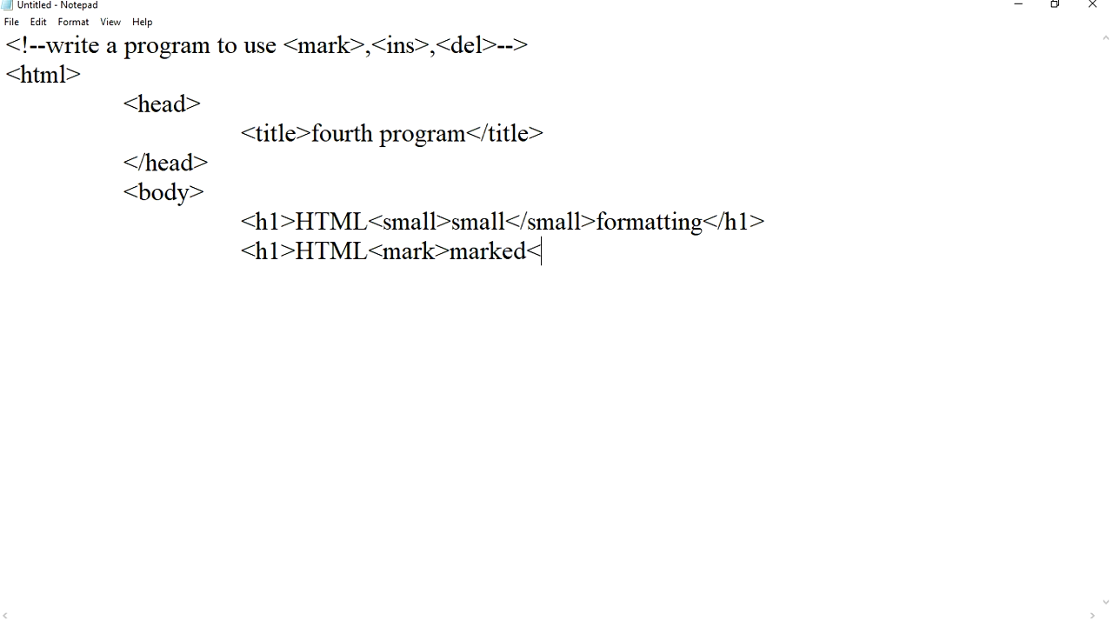
text(/mark)
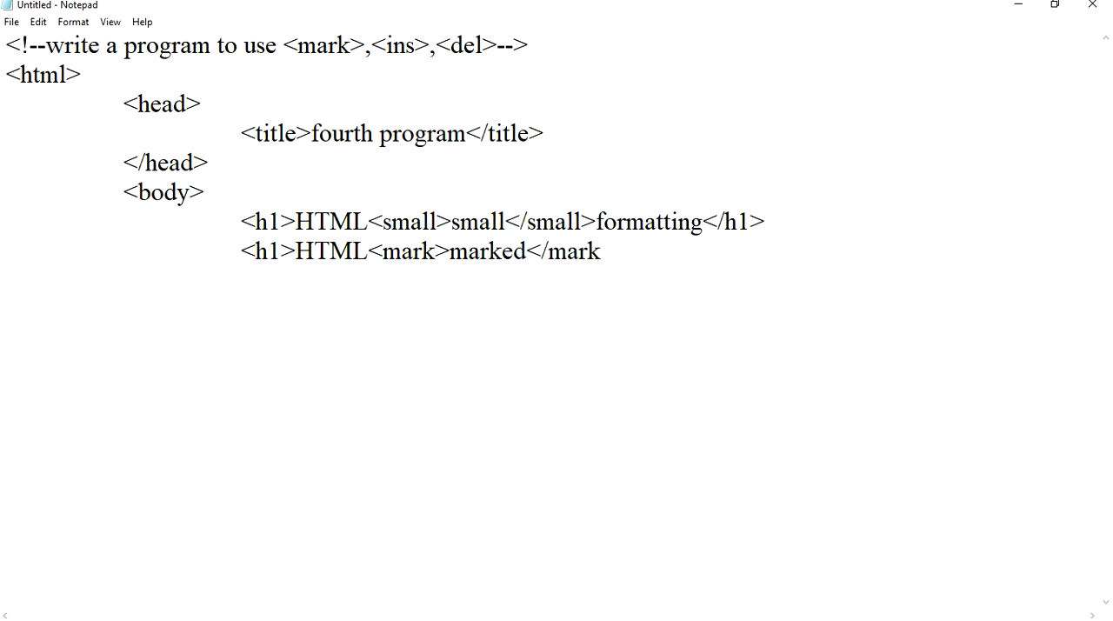
text(>forma)
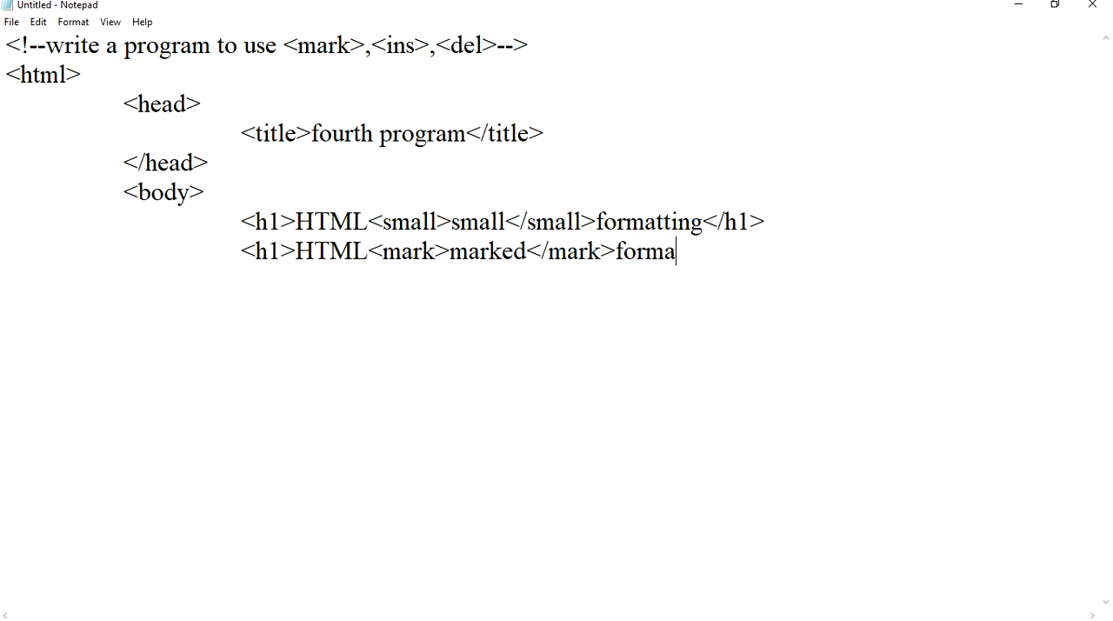
text(tting)
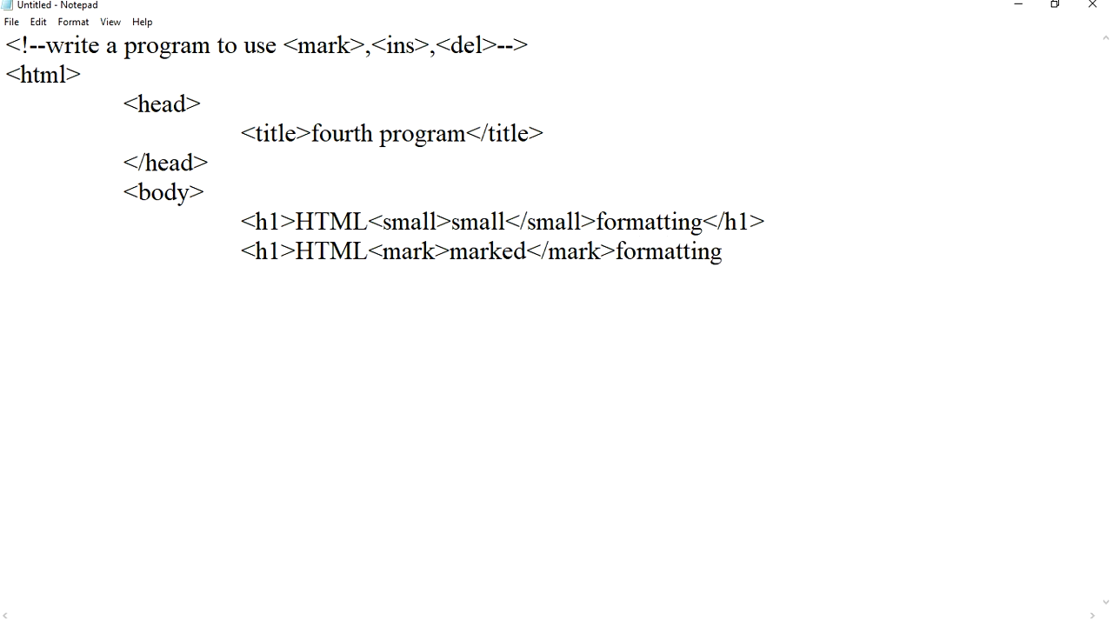
text(<)
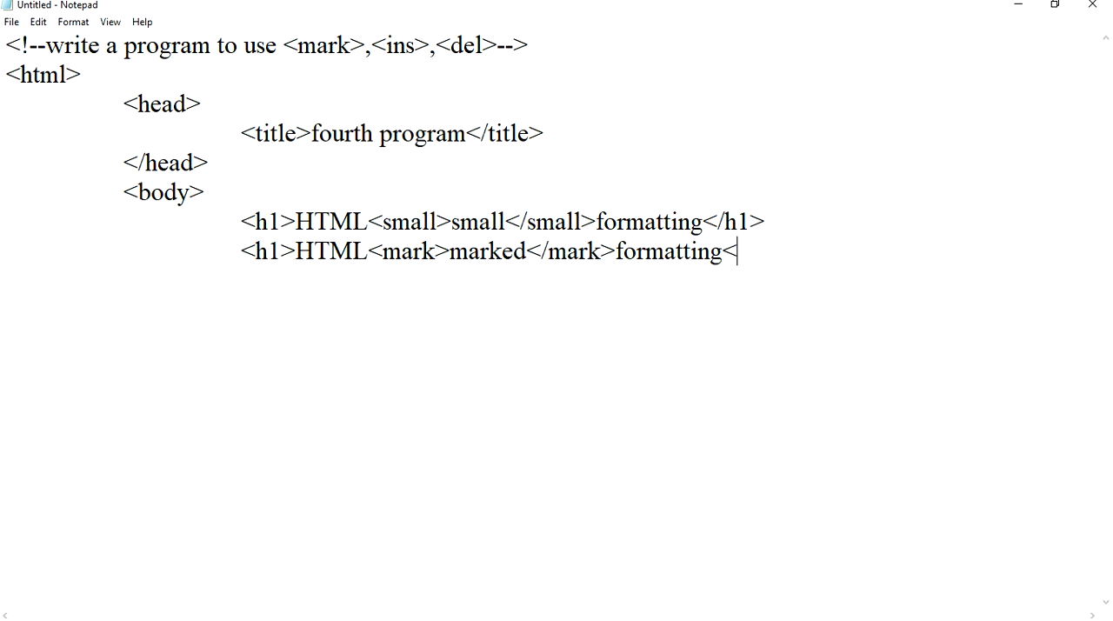
text(/h1>)
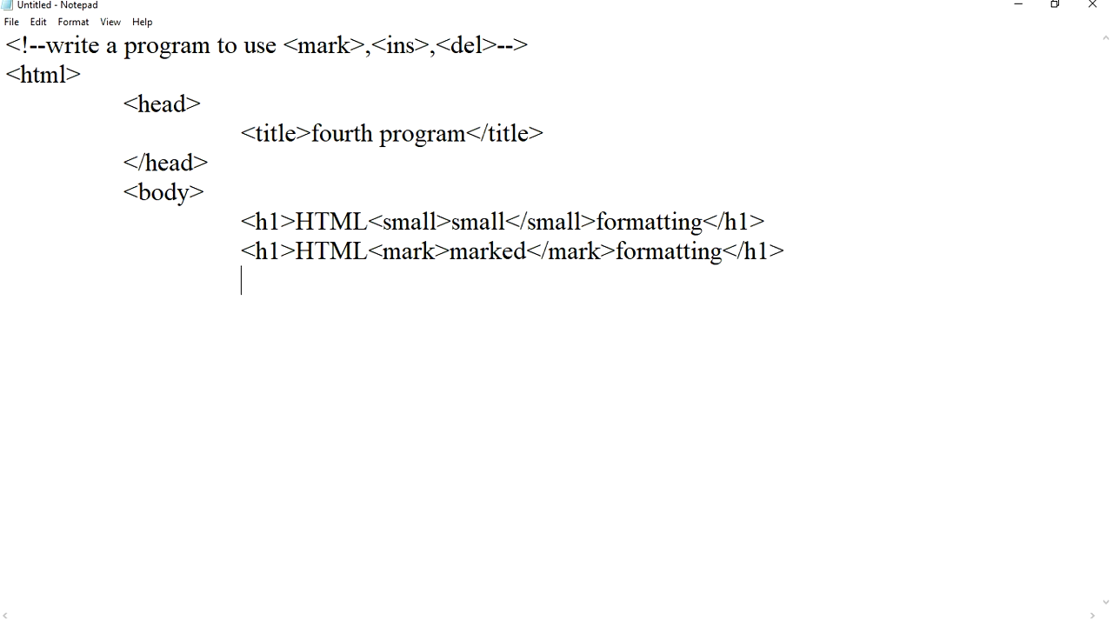
Step: Start a paragraph 'my favorite color is' with blue inside a del tag
text(<p>)
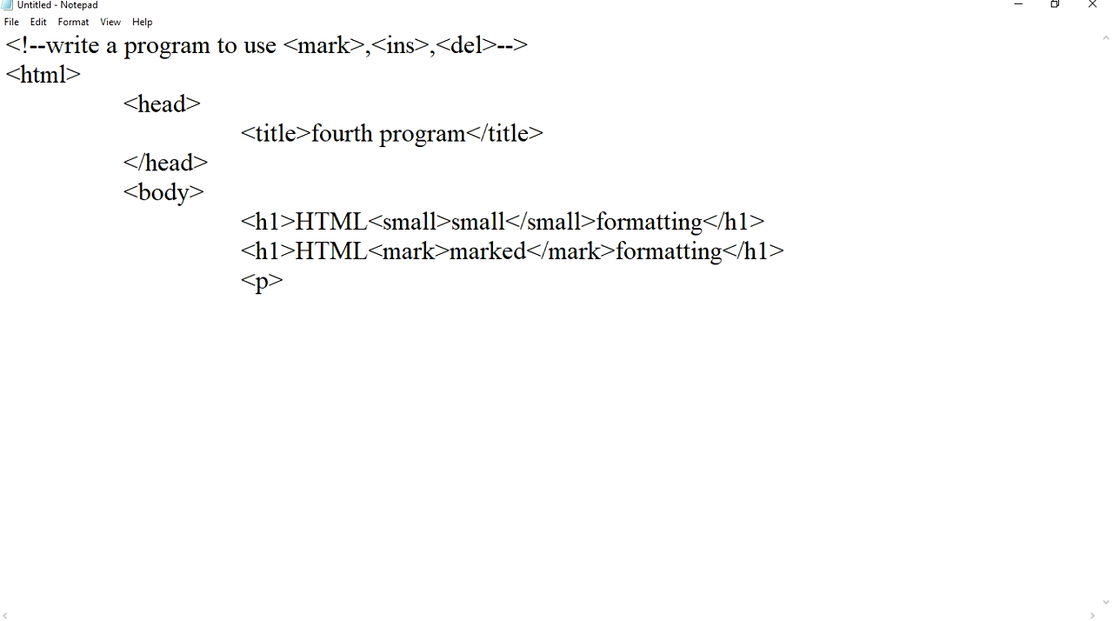
text(my)
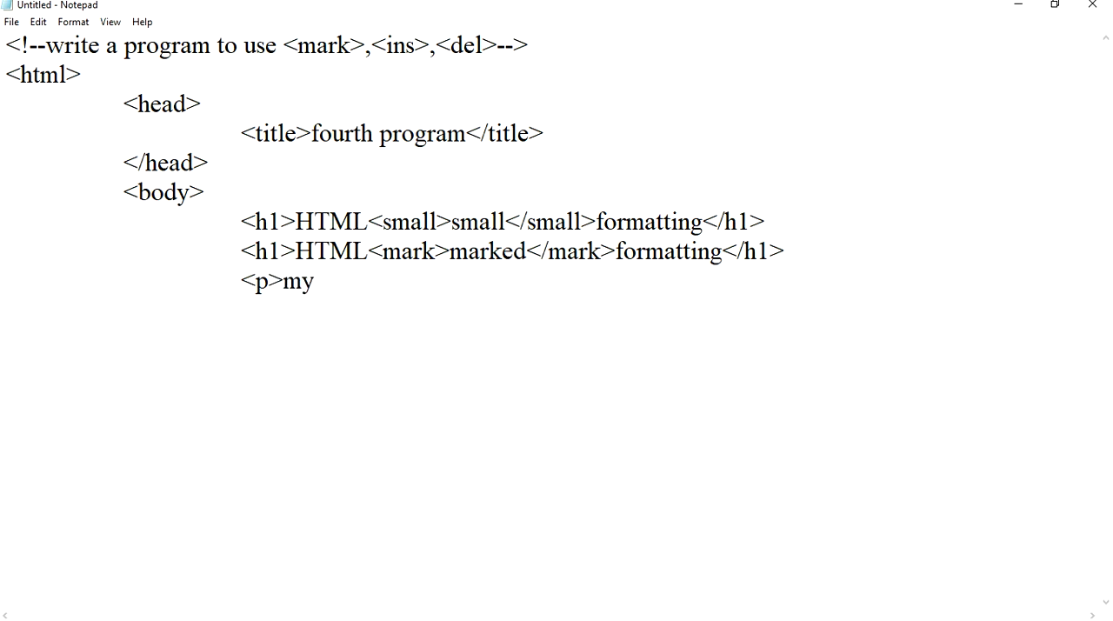
text(favo)
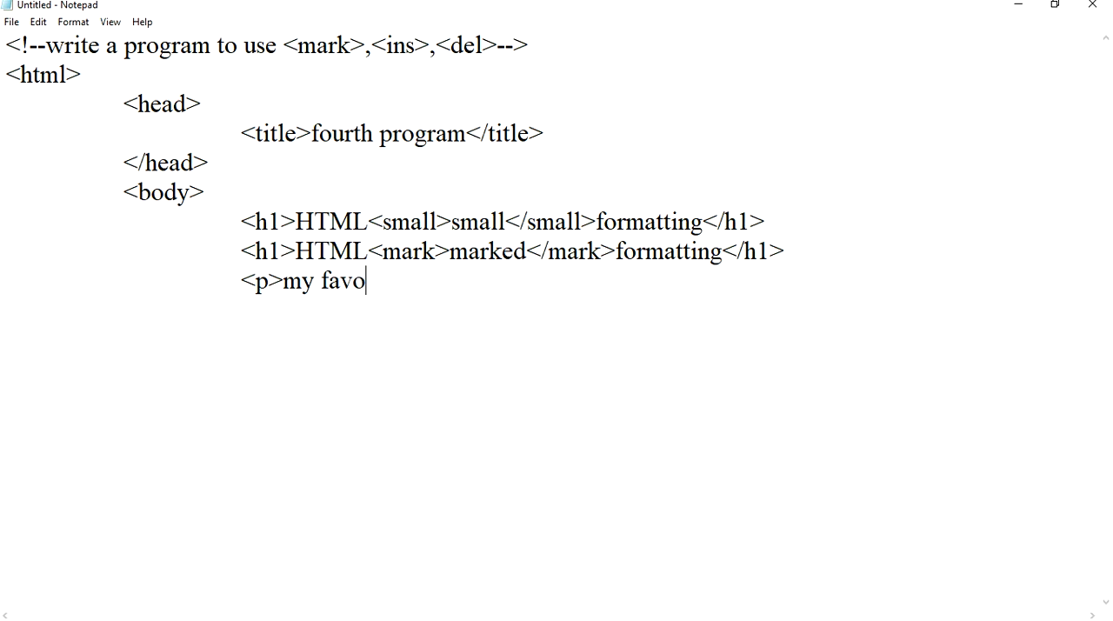
text(rite)
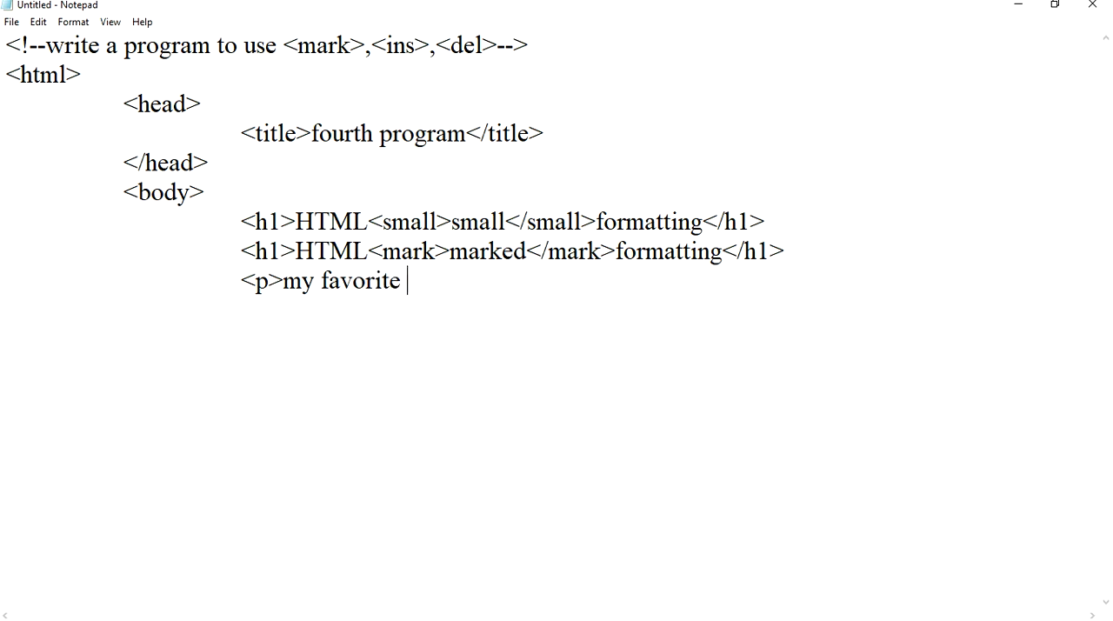
text(color)
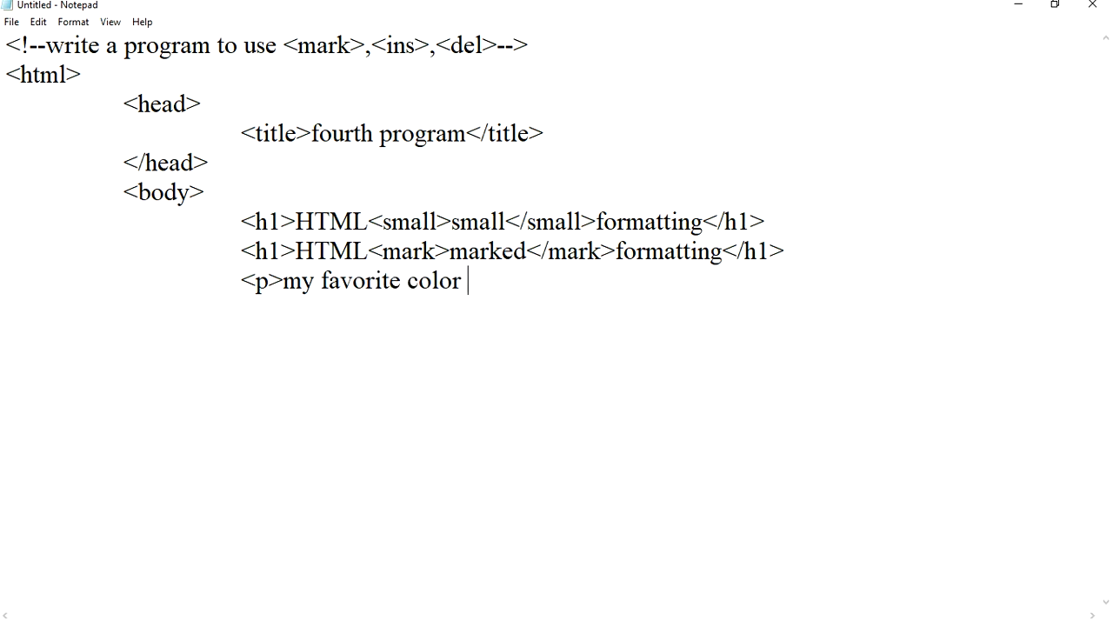
text(is<)
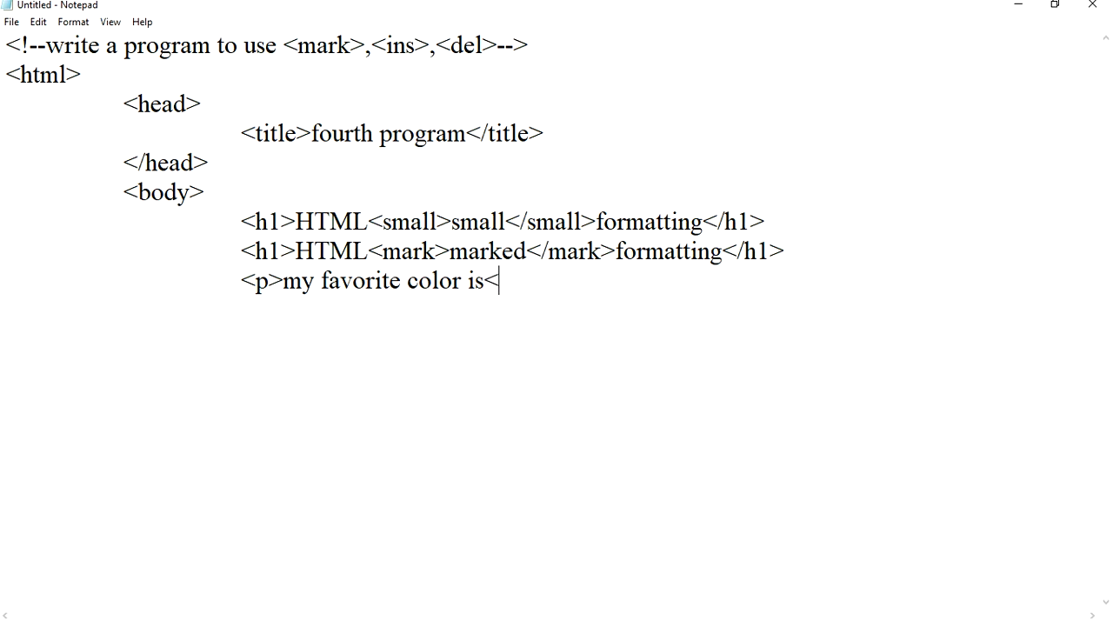
text(del)
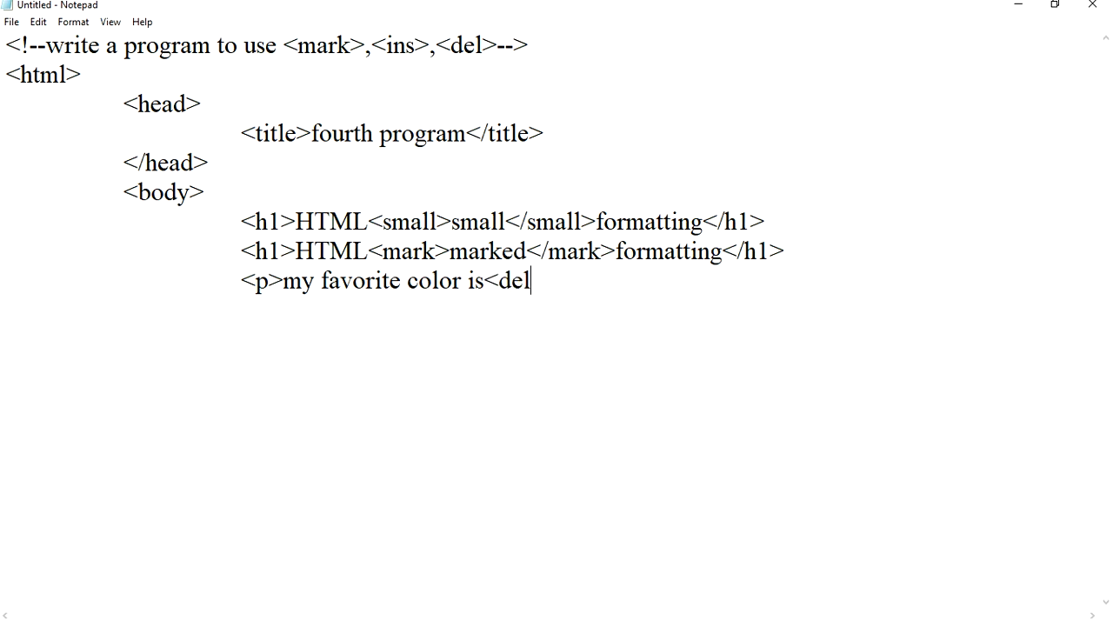
text(b)
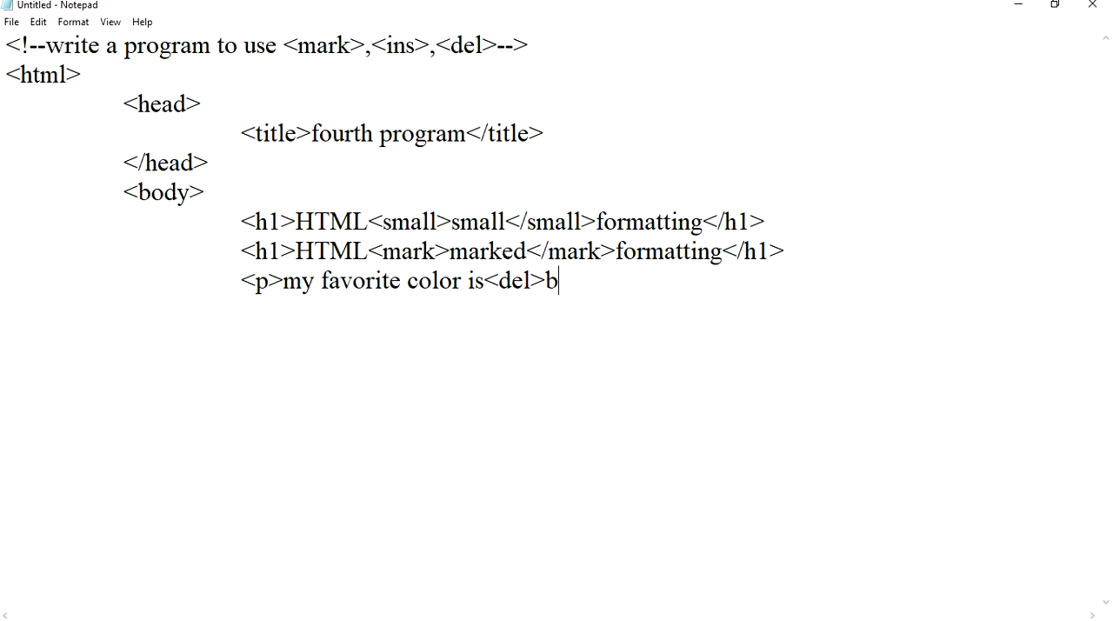
text(l)
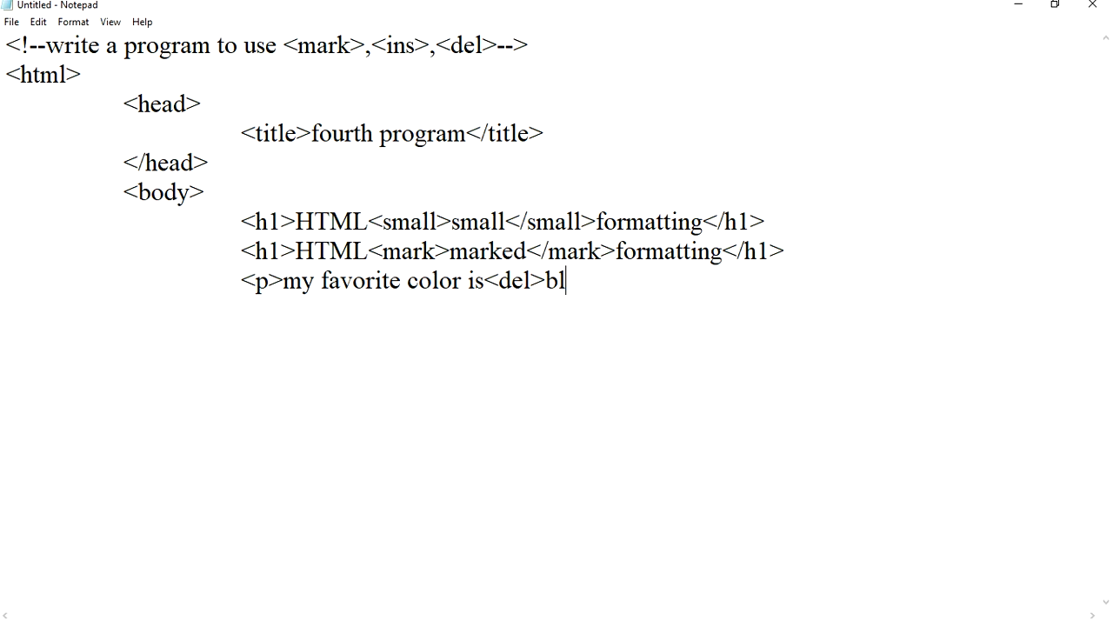
text(ue>)
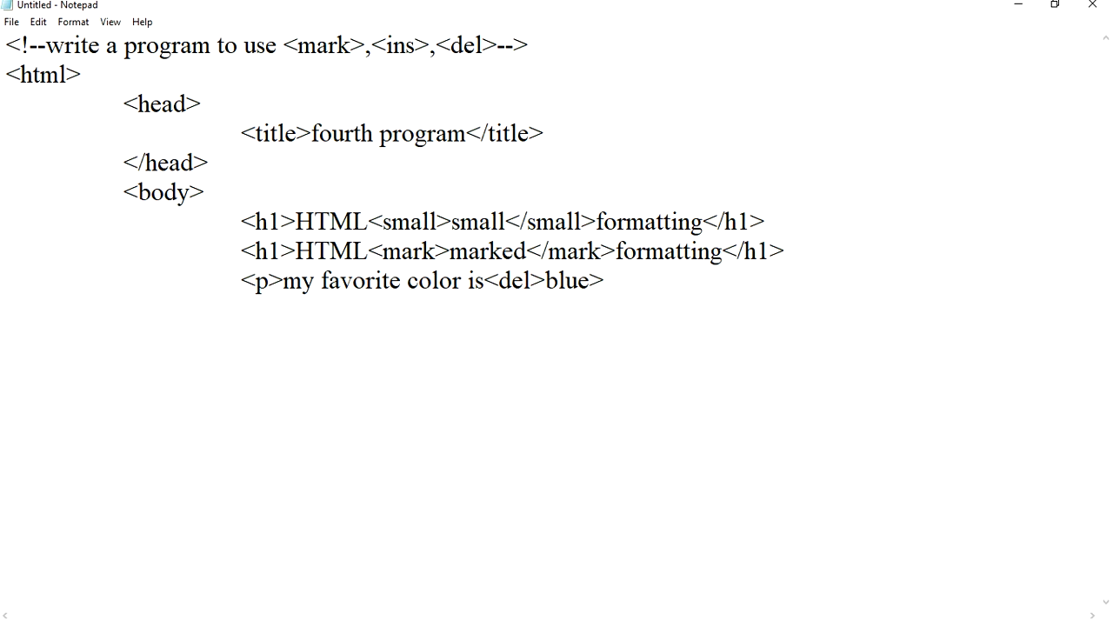
Step: Close the del tag after blue, add 'red', and close the paragraph
click(590, 280)
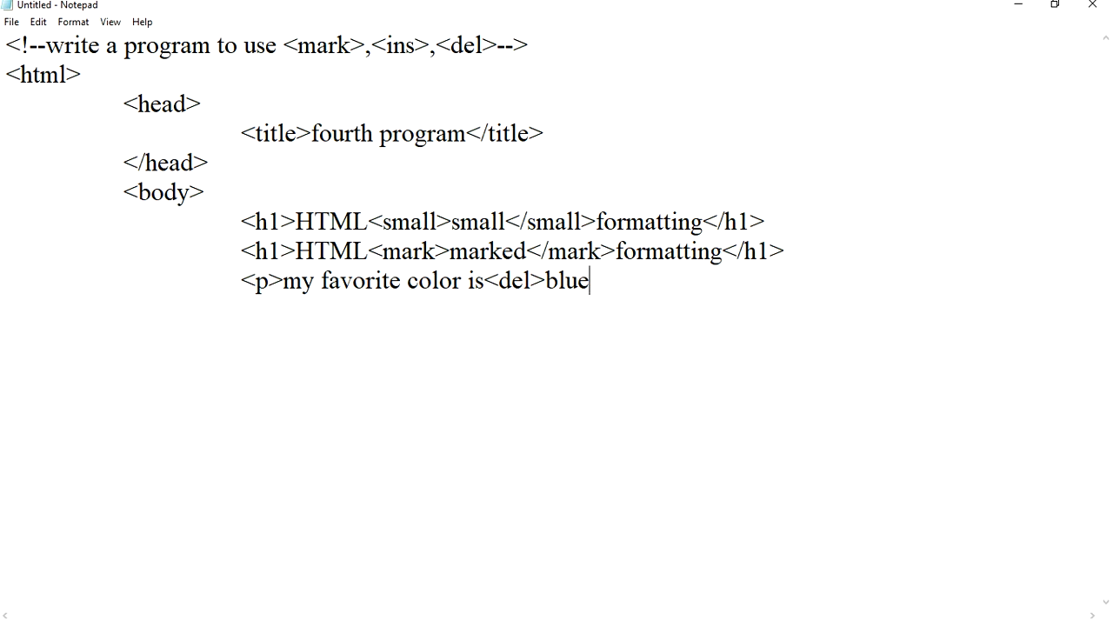
text(</de)
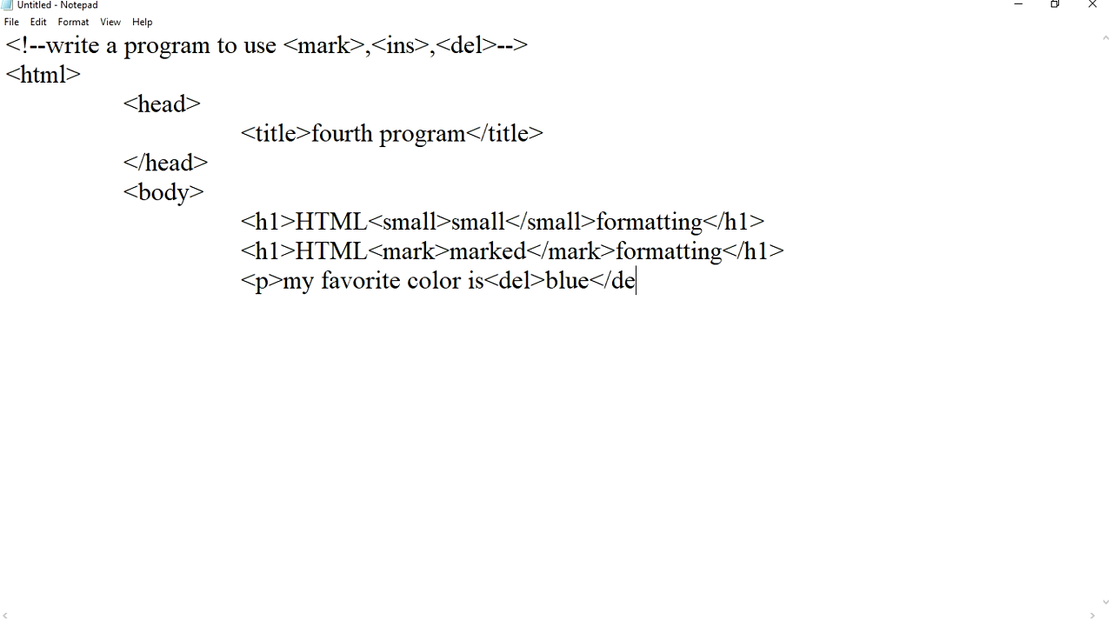
text(l)
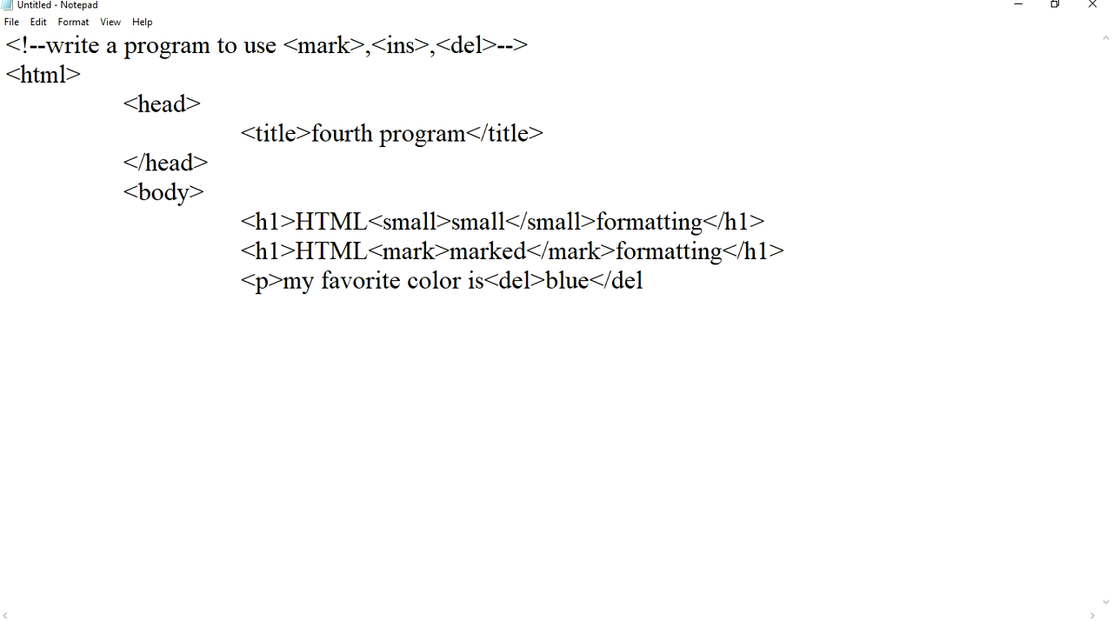
text(re)
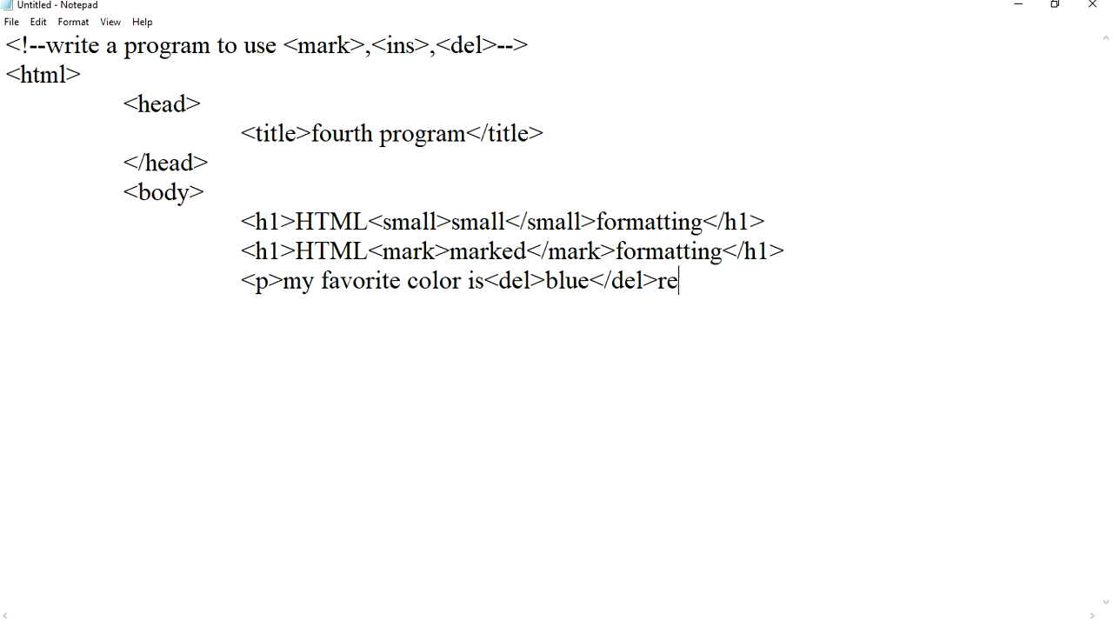
text(d<)
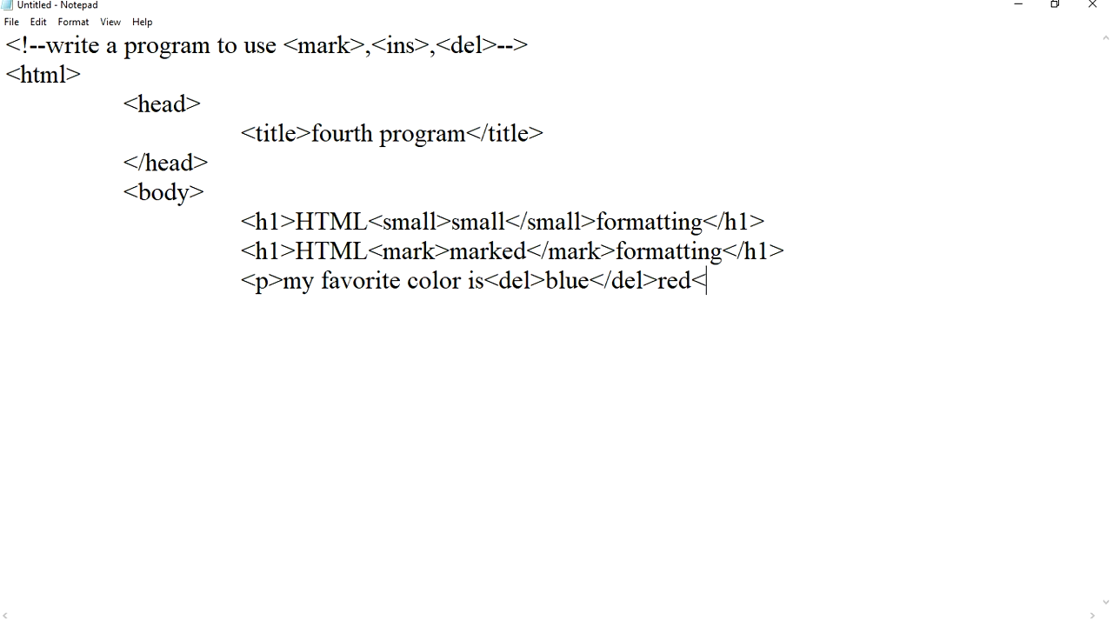
text(/p>)
text(<)
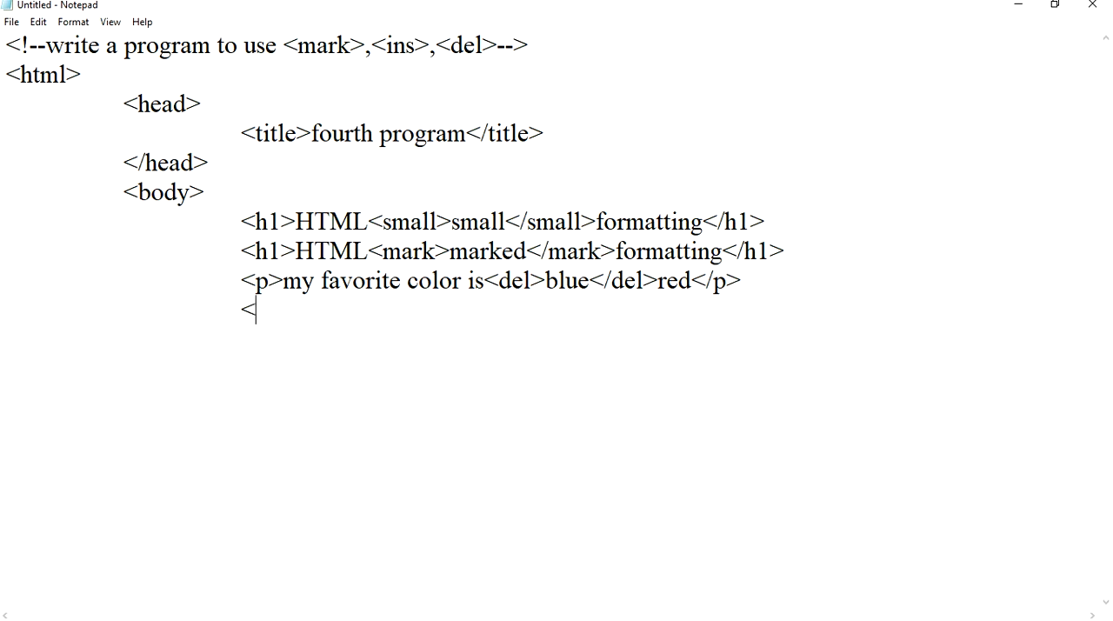
Step: Add the paragraph <p>my favorite<ins>color</ins>is red</p>
text(p>my favo)
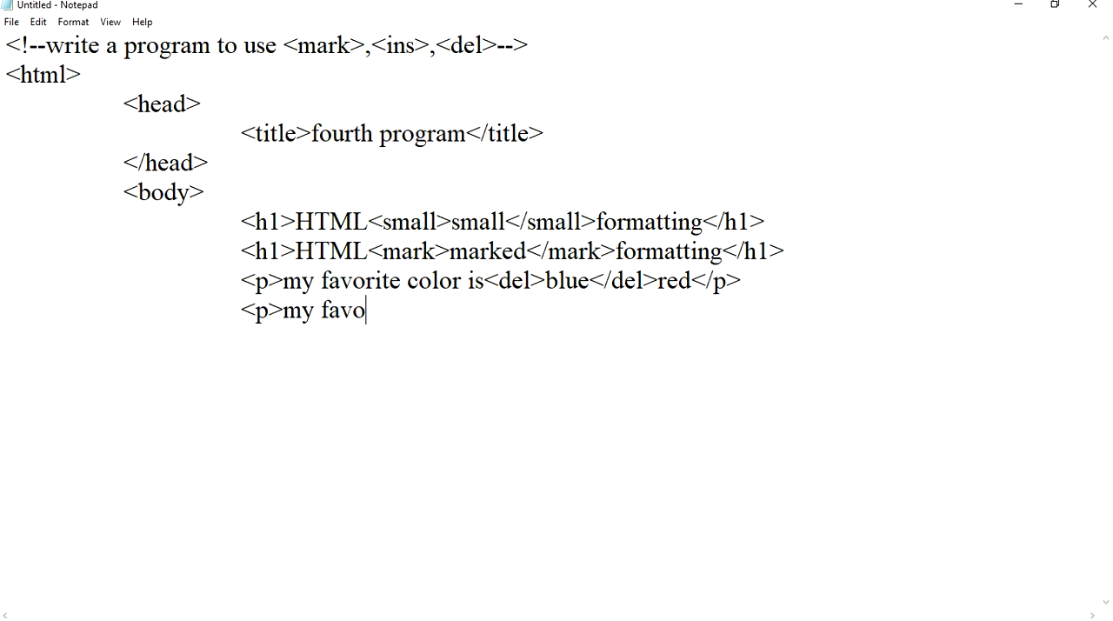
text(ri)
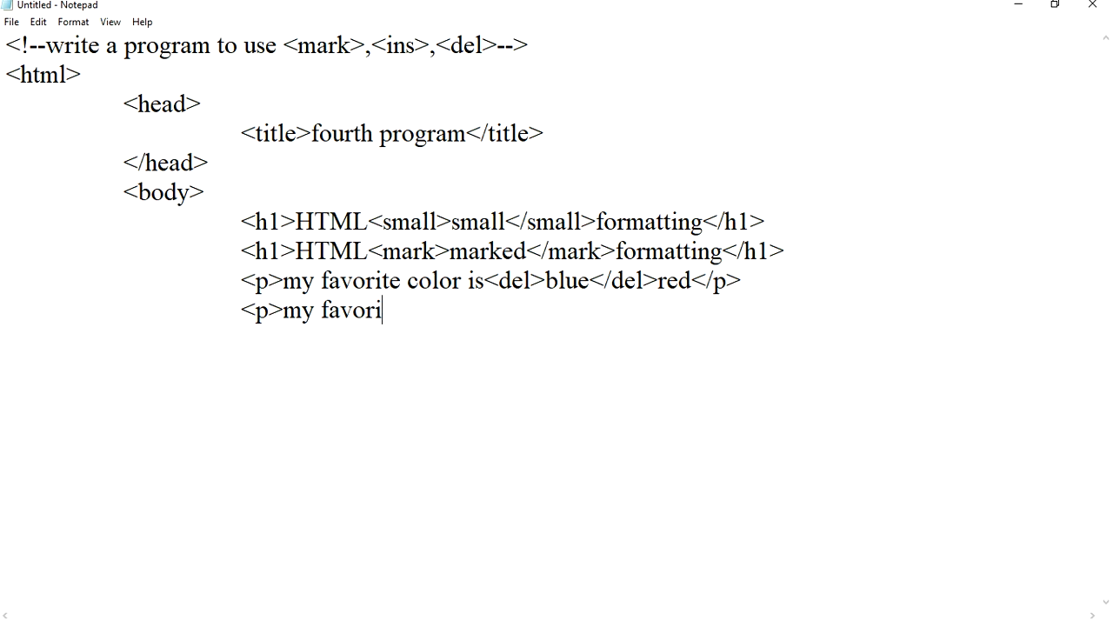
text(te)
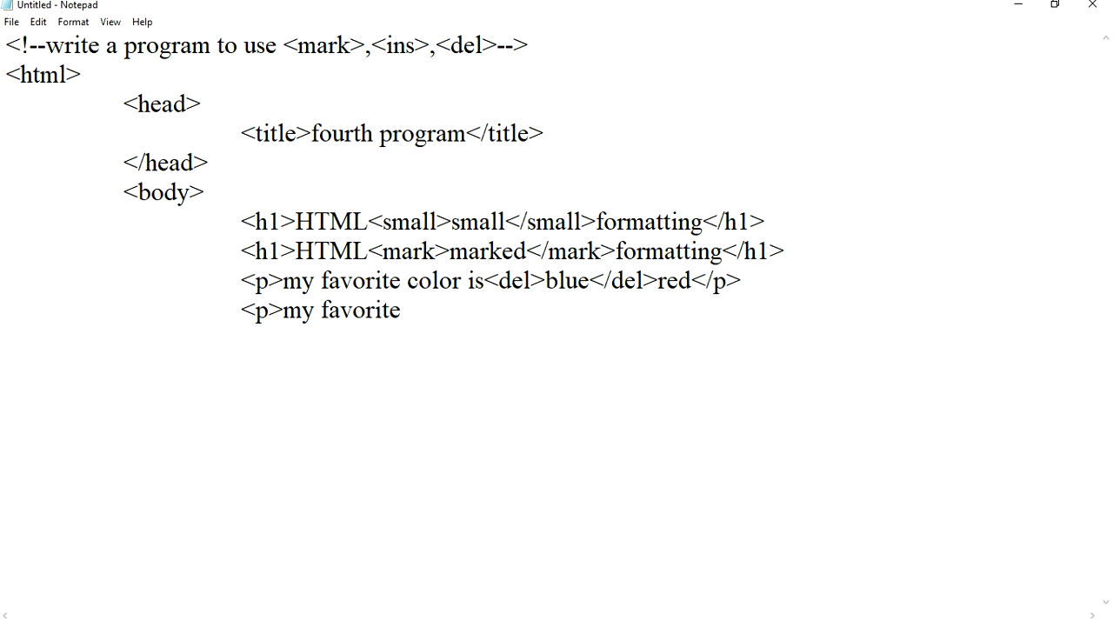
text(<ins)
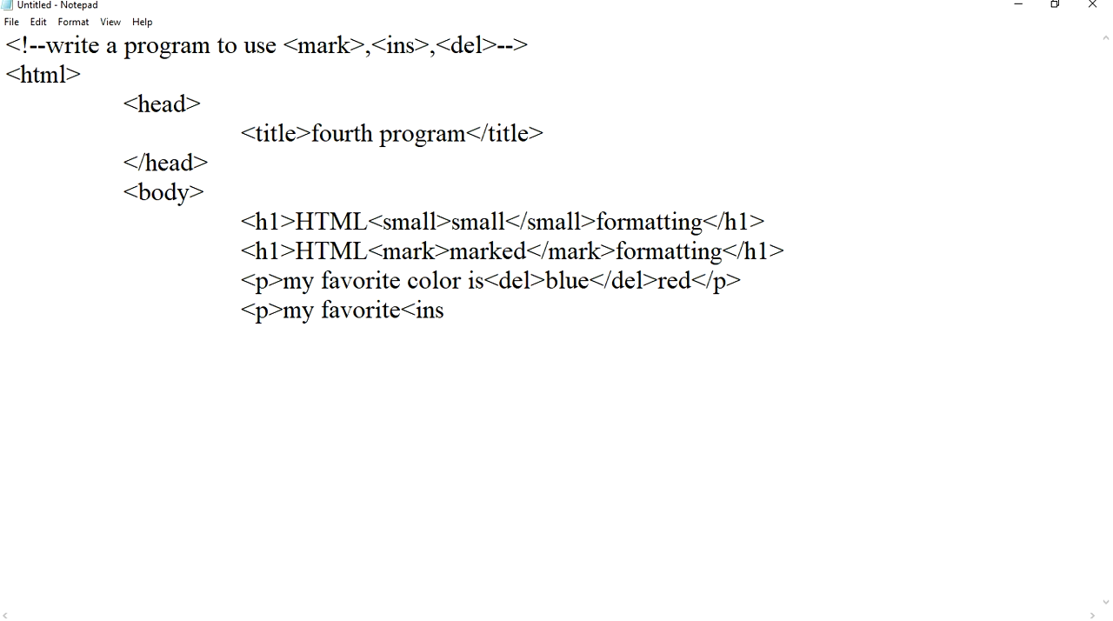
text(>colo)
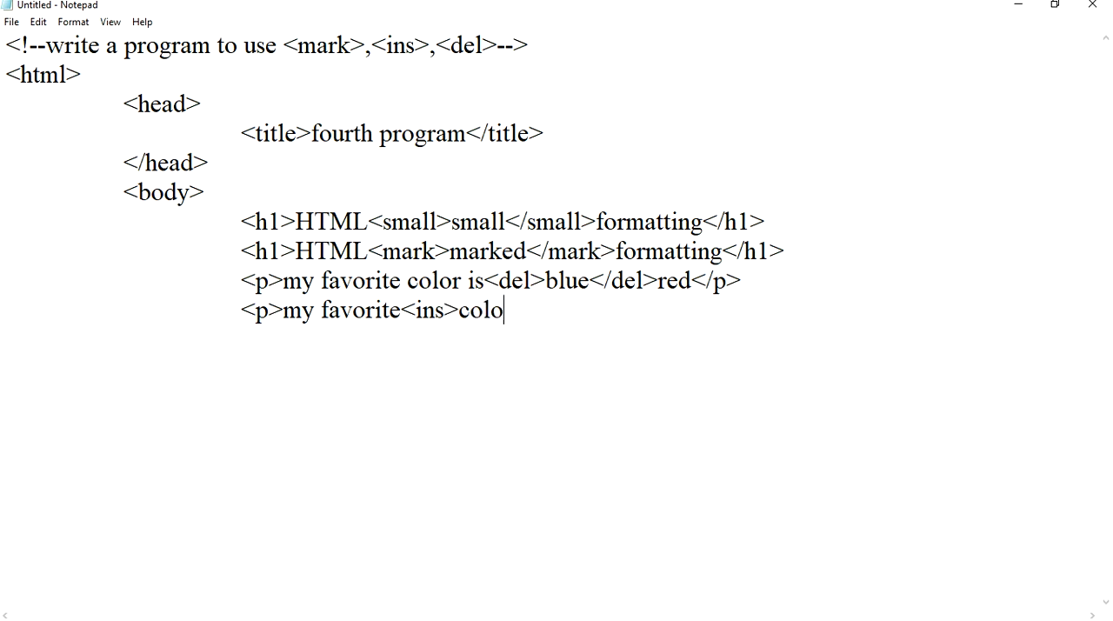
text(r<)
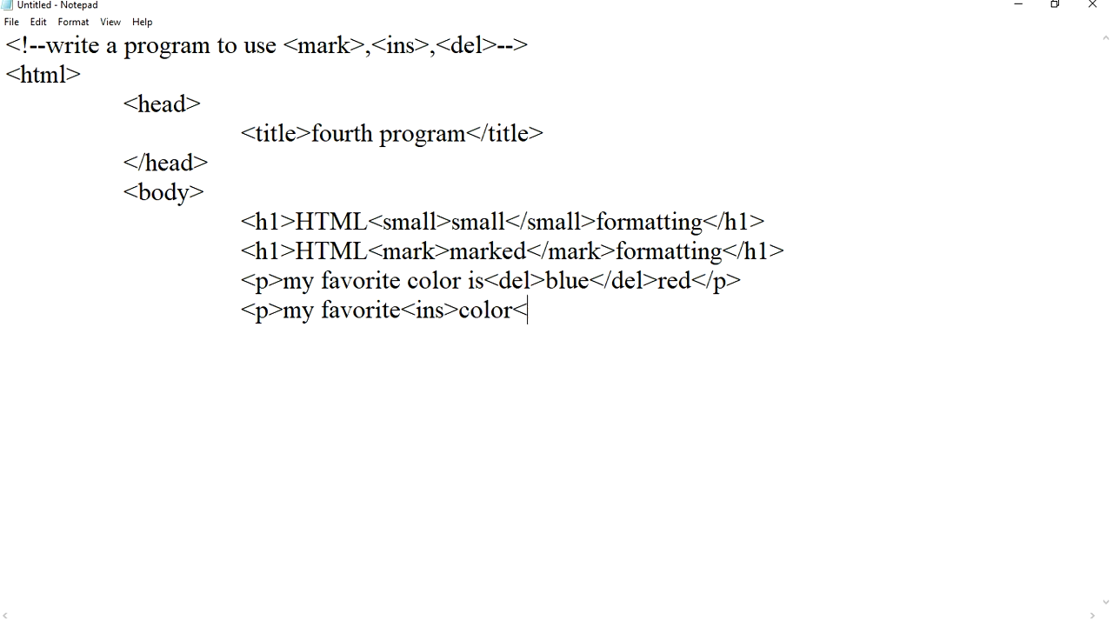
text(/ins>i)
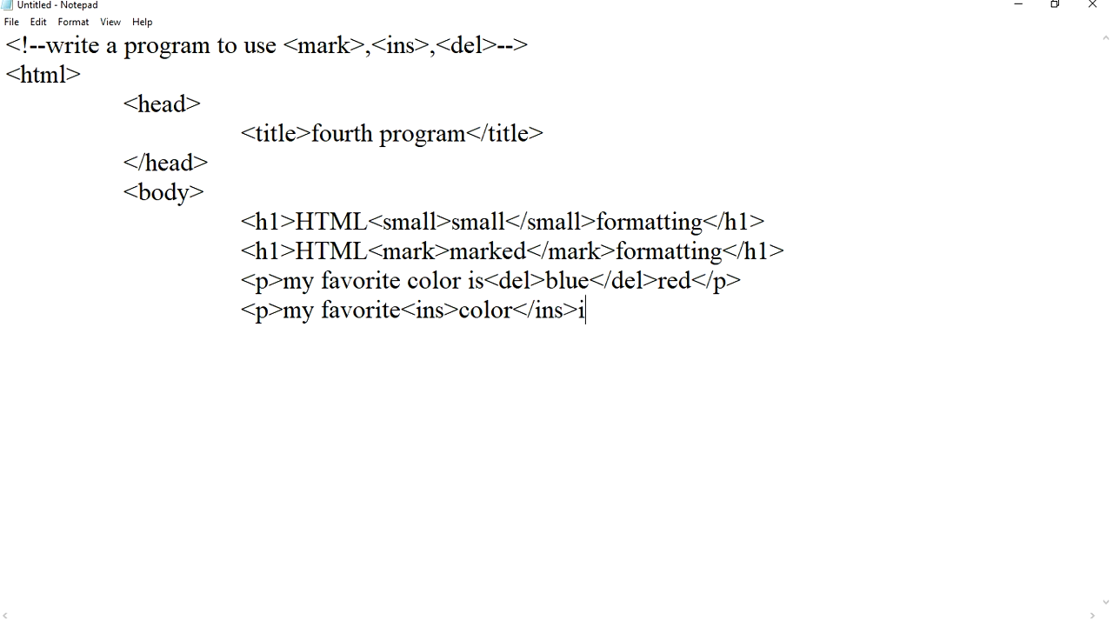
text(s red)
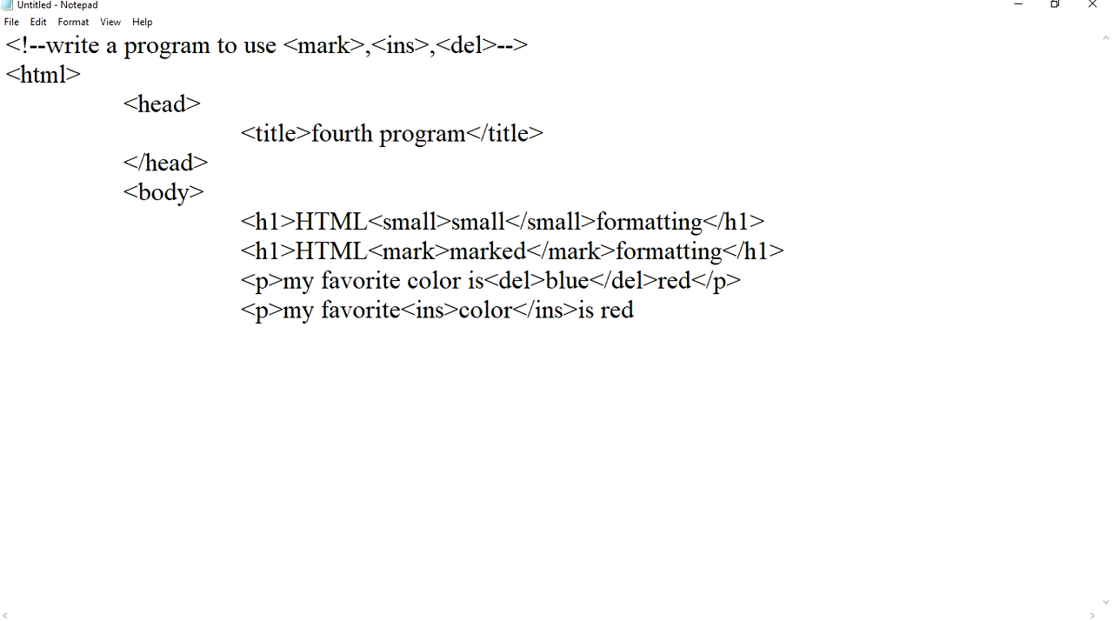
text(</p>)
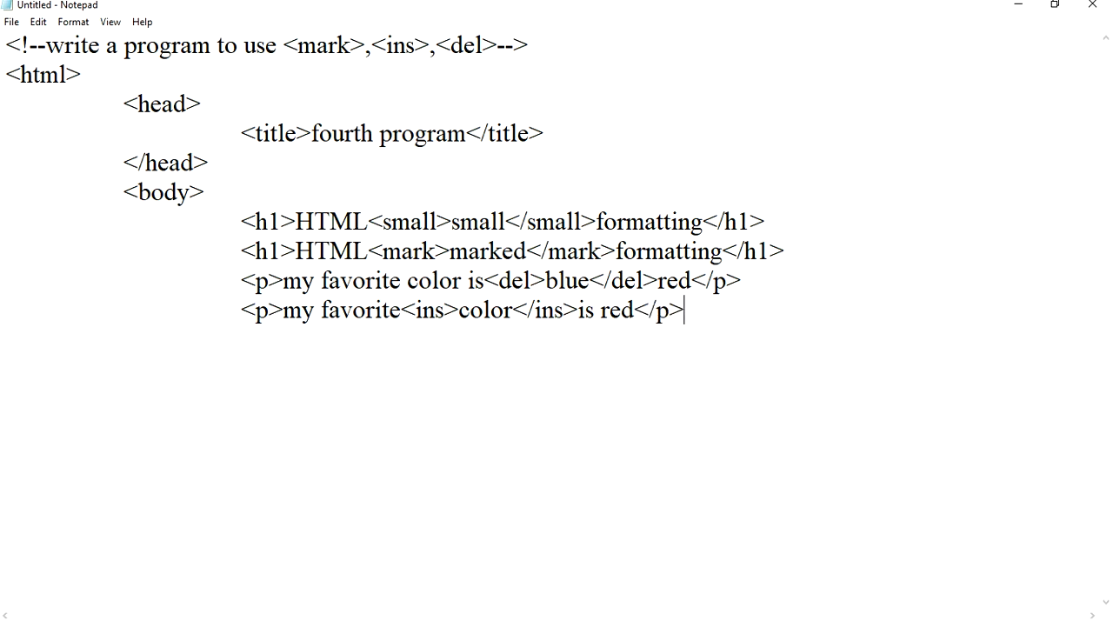
Step: Close the body and html tags
text(<)
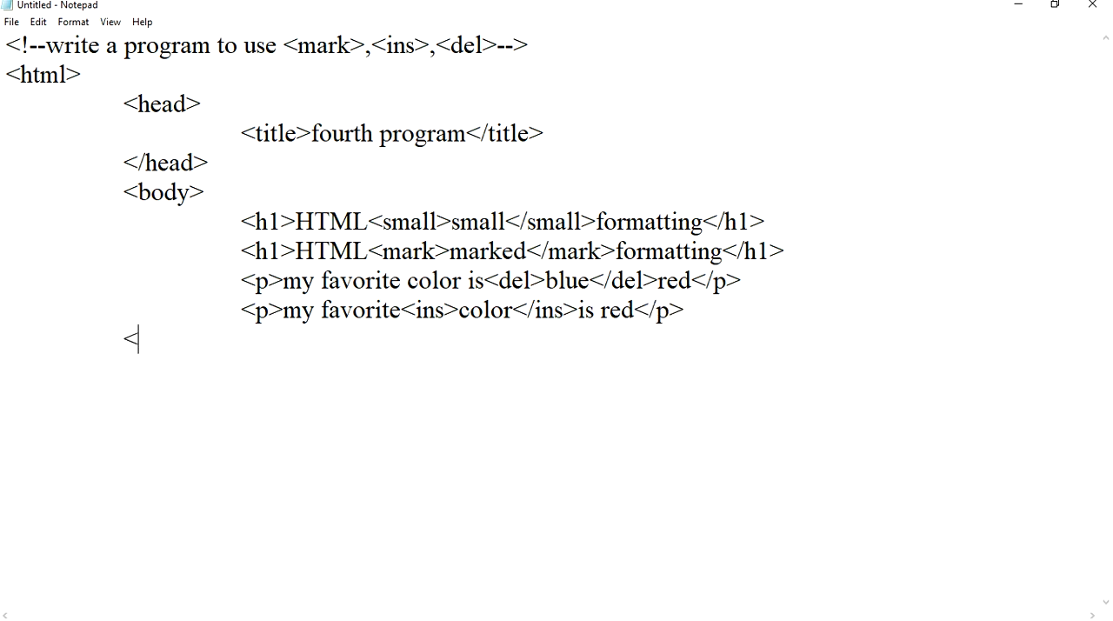
text(/body.)
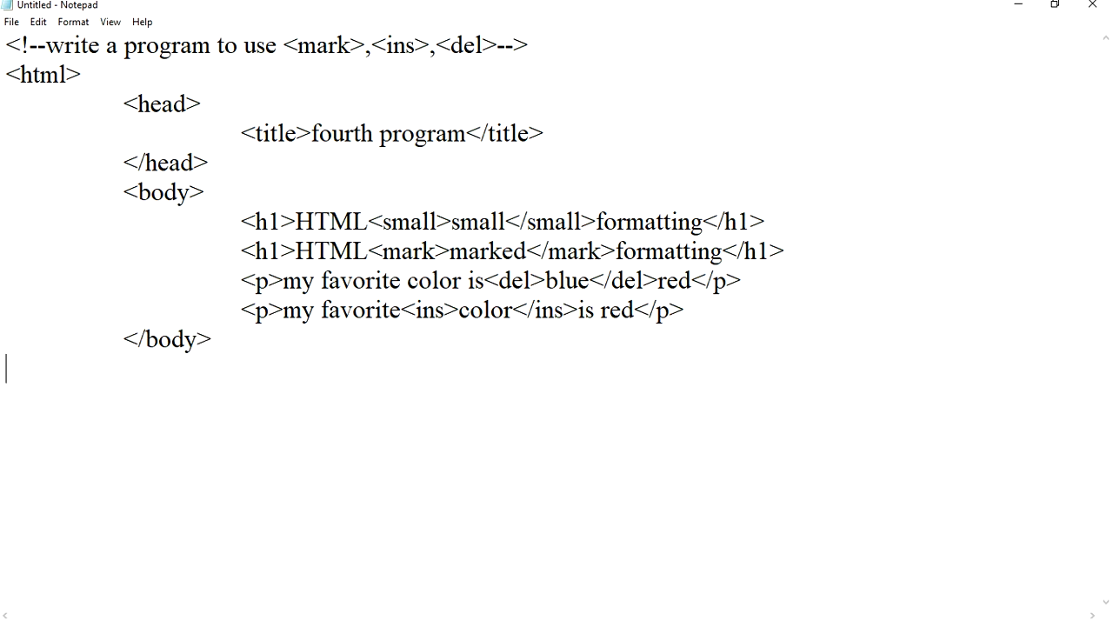
text(</html)
text(sjm4)
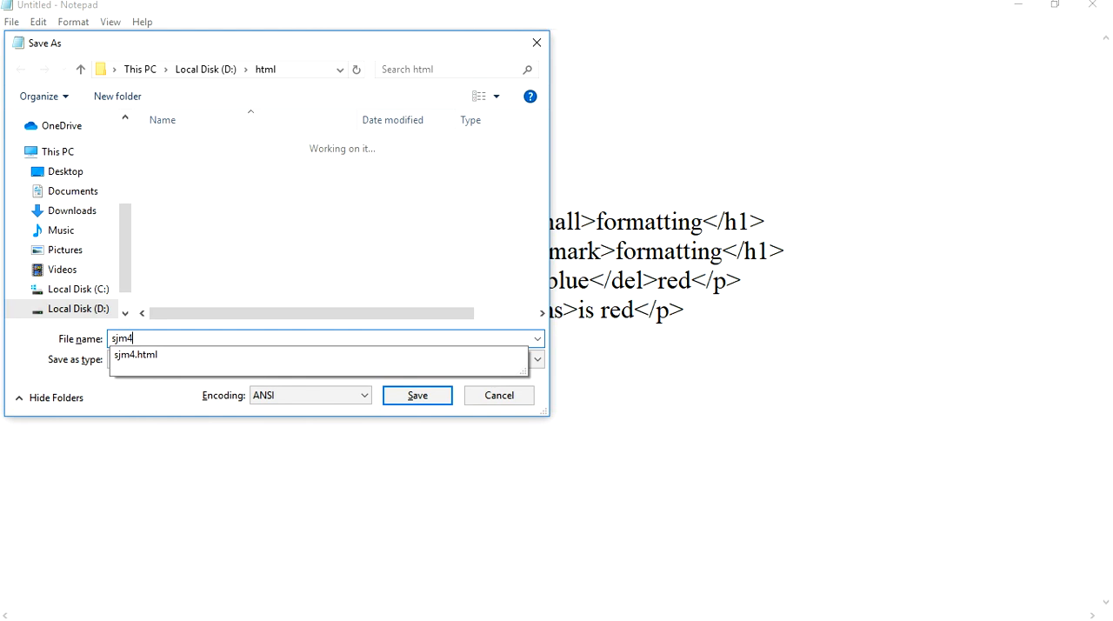
Step: Save as sjmm4.html with All Files type, then open it from D:\html
key(Backspace)
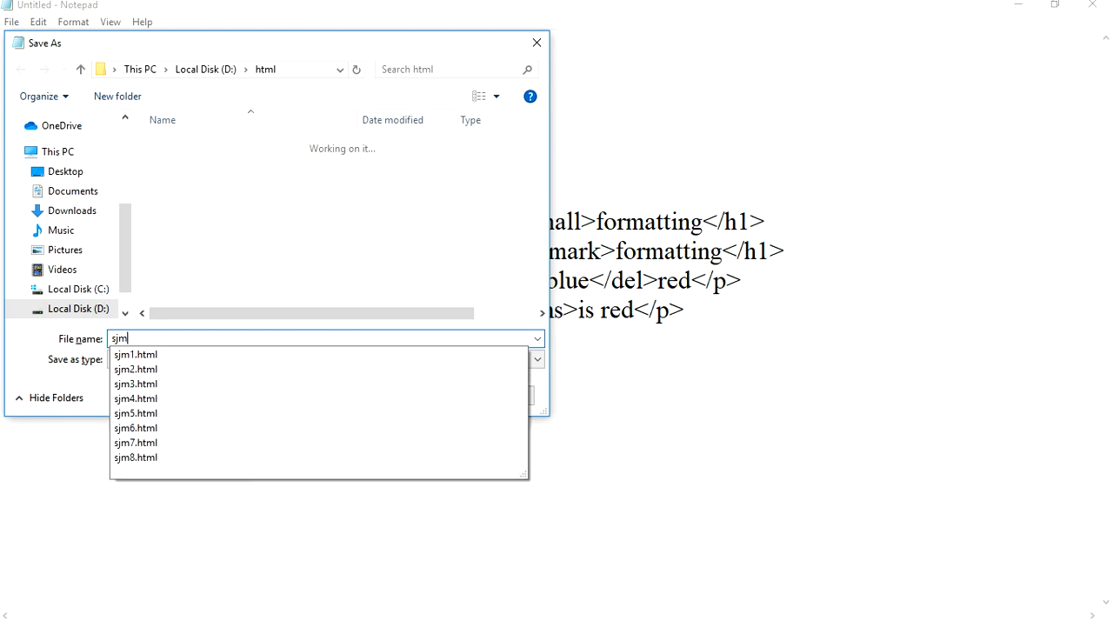
text(m4.html)
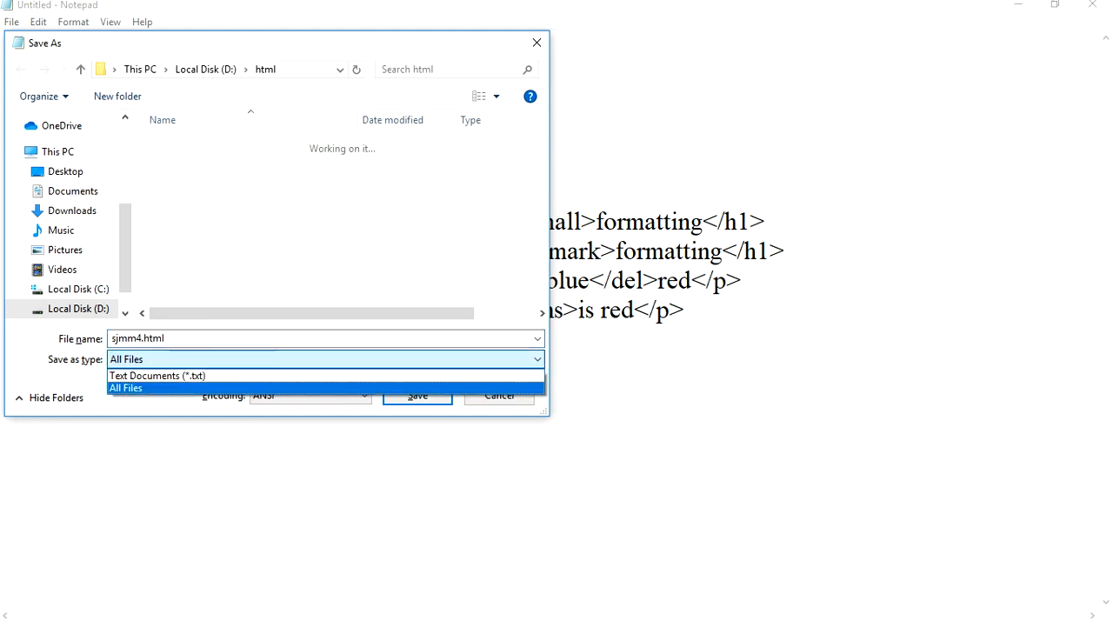
click(416, 395)
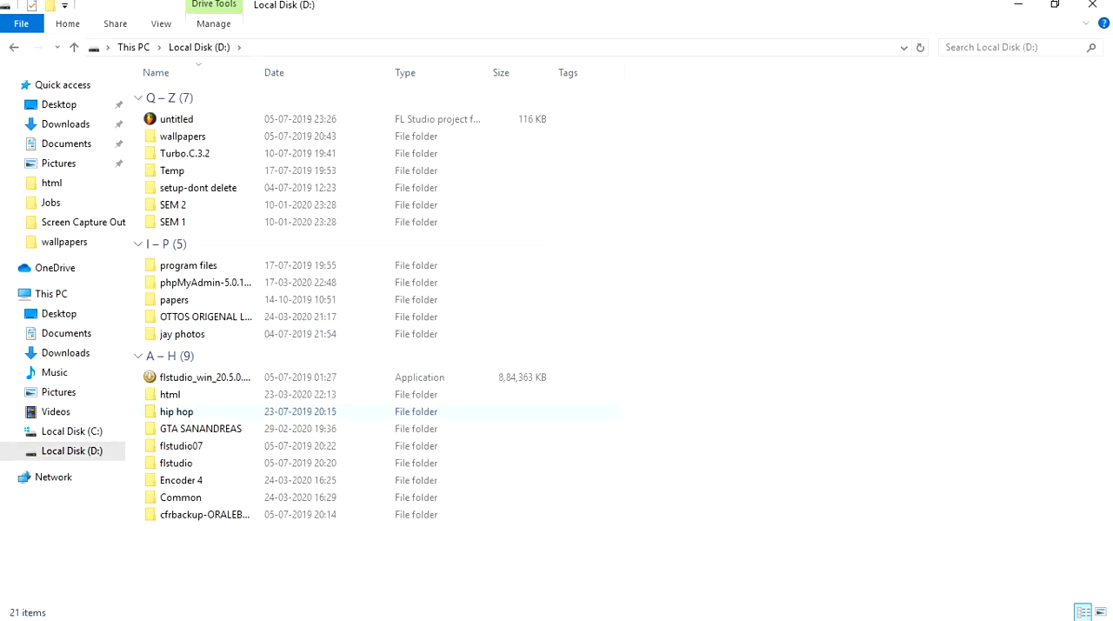
double_click(169, 394)
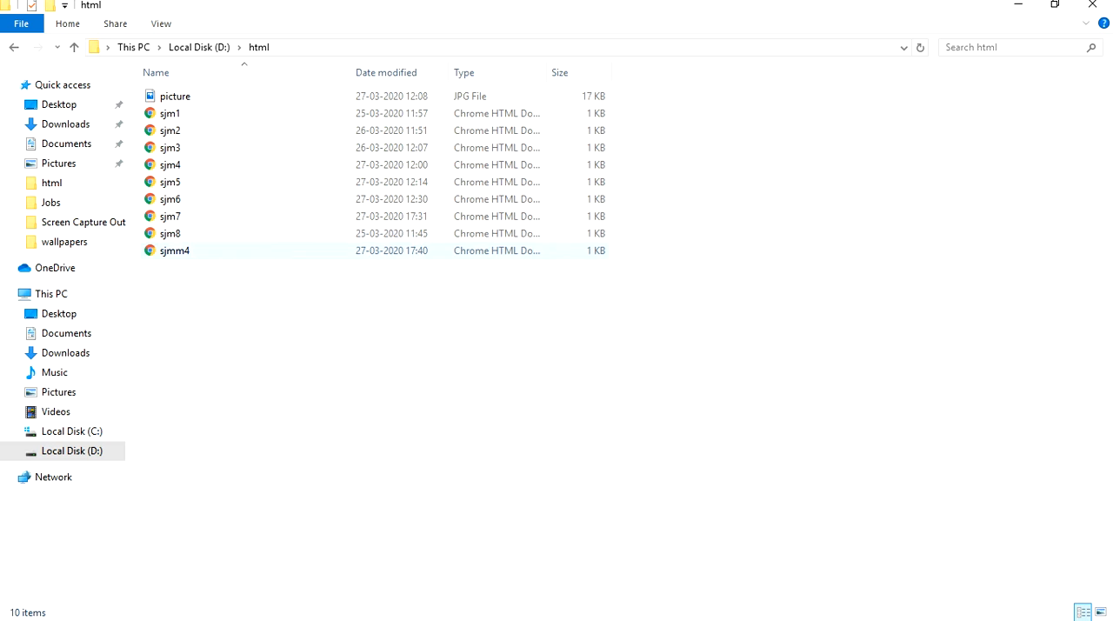
double_click(175, 250)
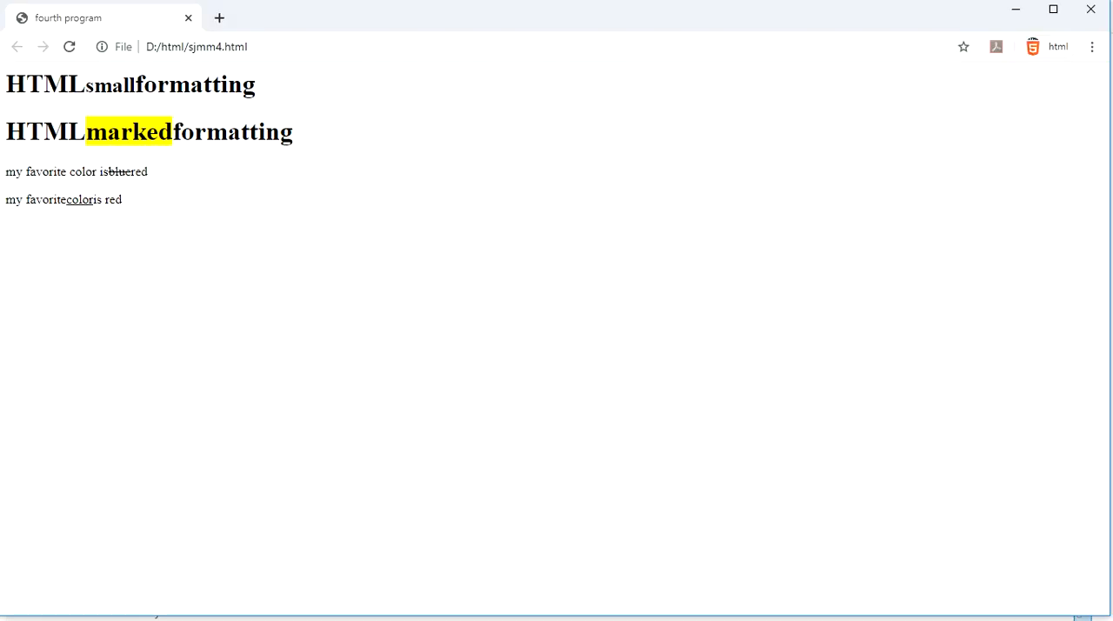